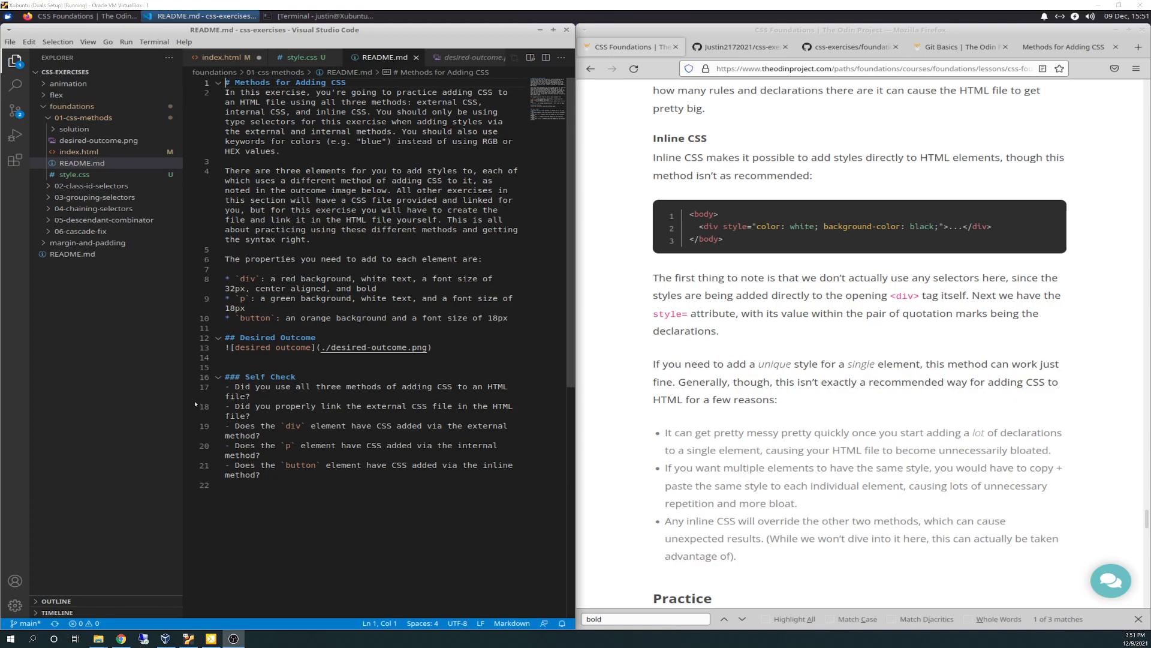
- Maximize VS Code and preview desired-outcome.png showing the red, green and orange elements
left_click(66, 15)
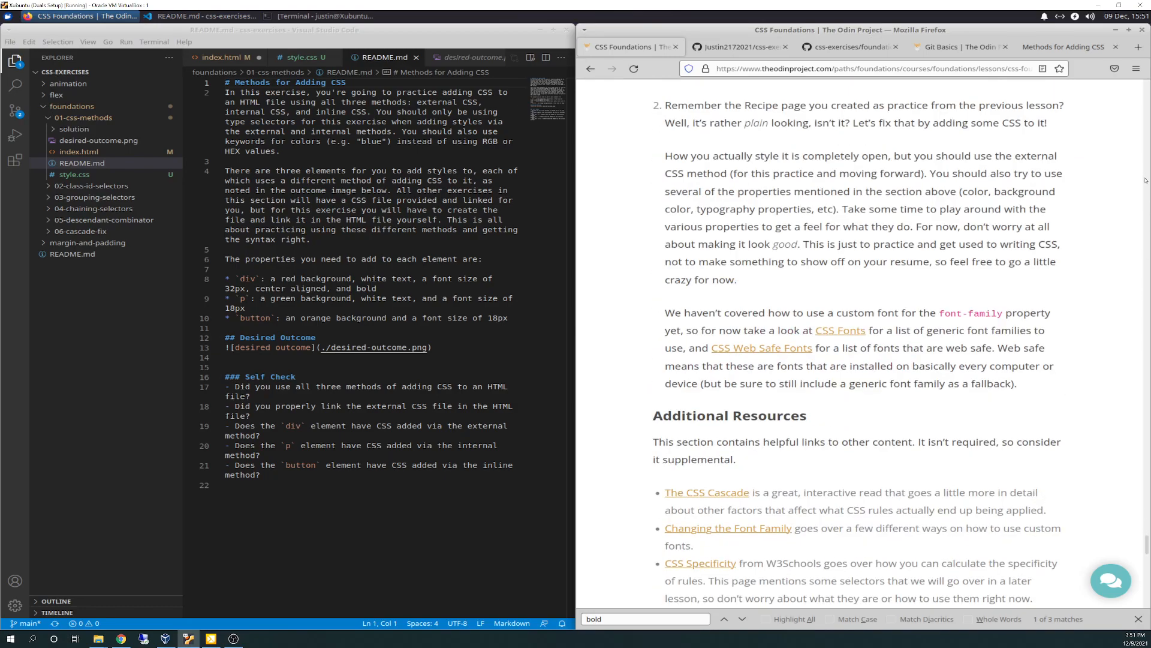
scroll("down", 3)
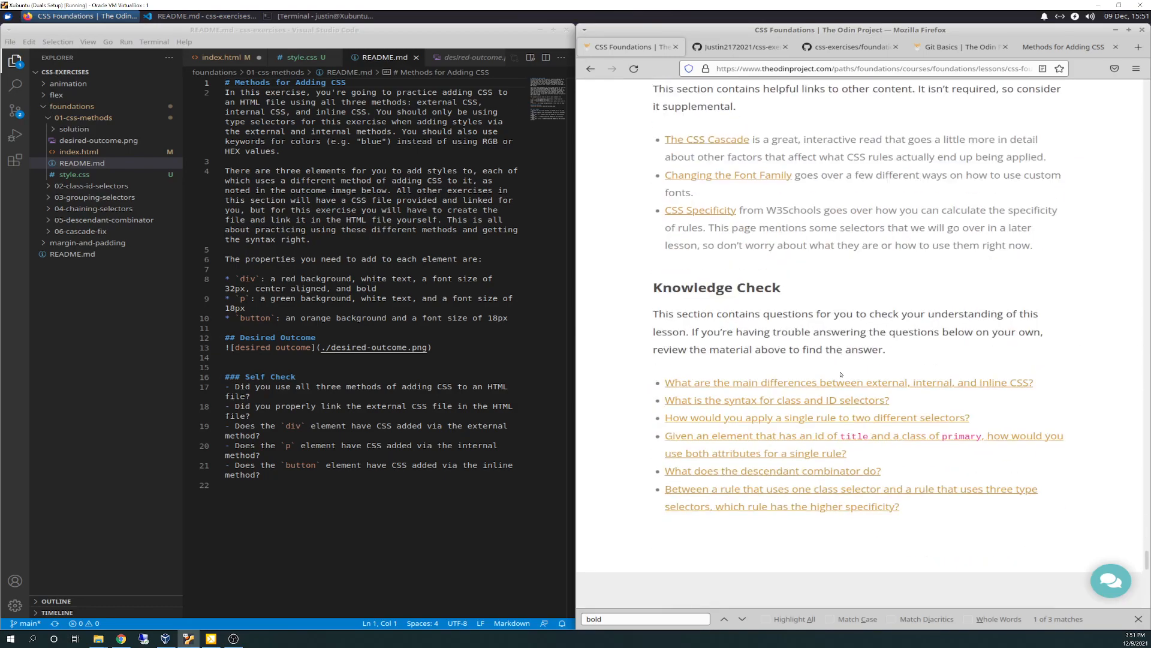
scroll("down", 3)
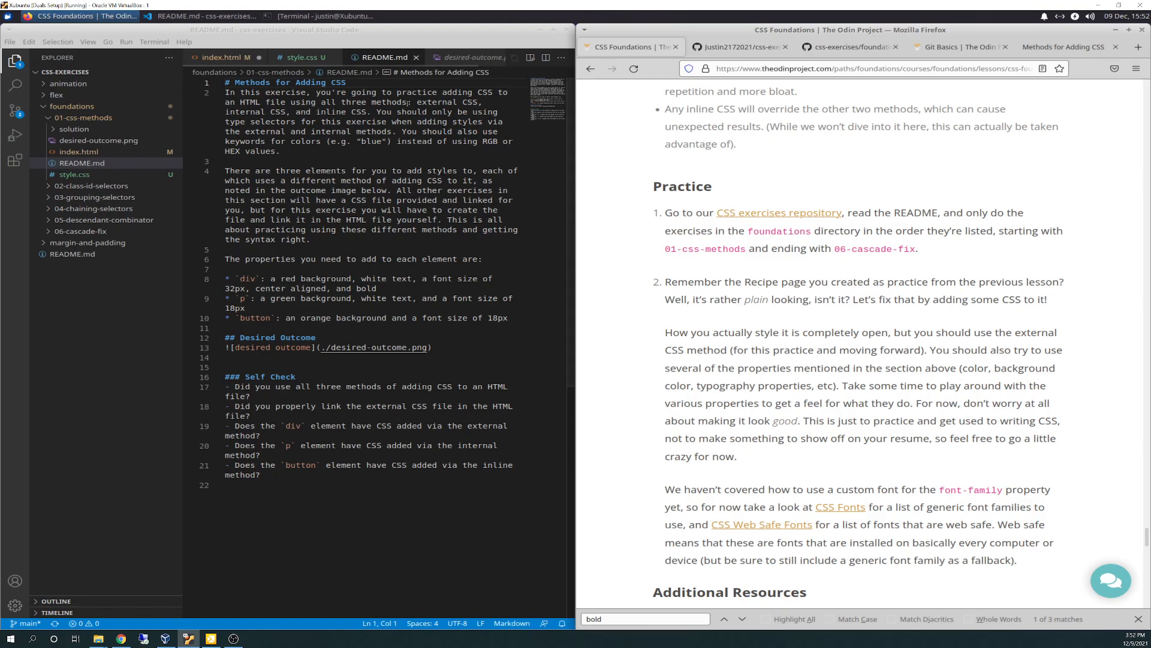
mouse_move(833, 268)
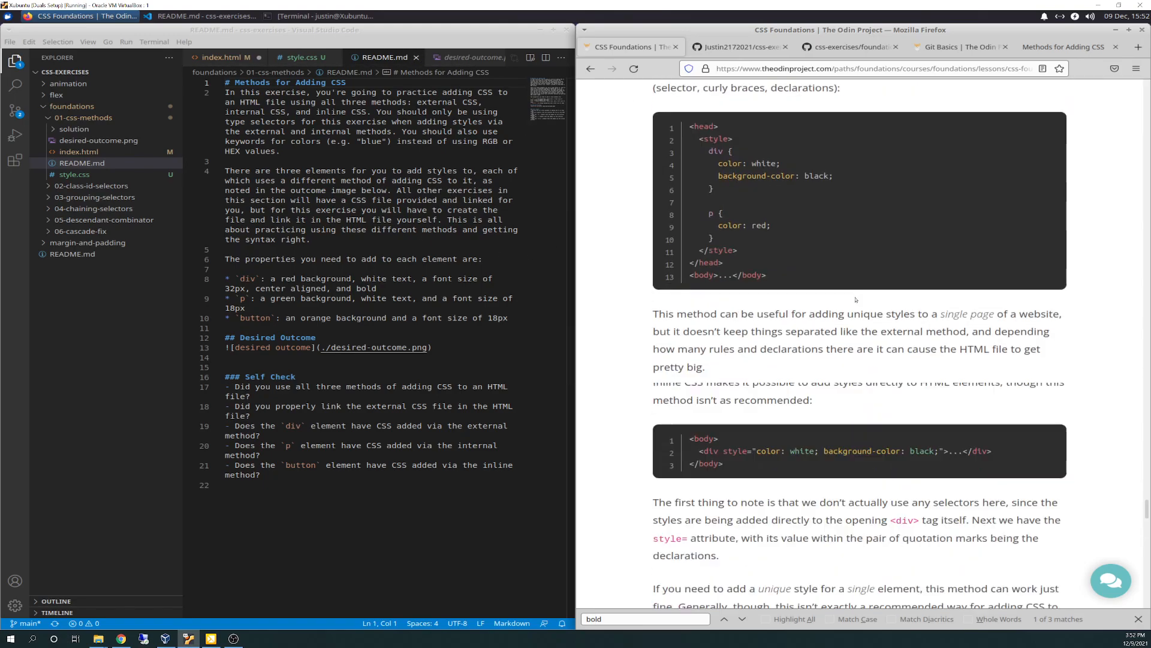
scroll("down", 3)
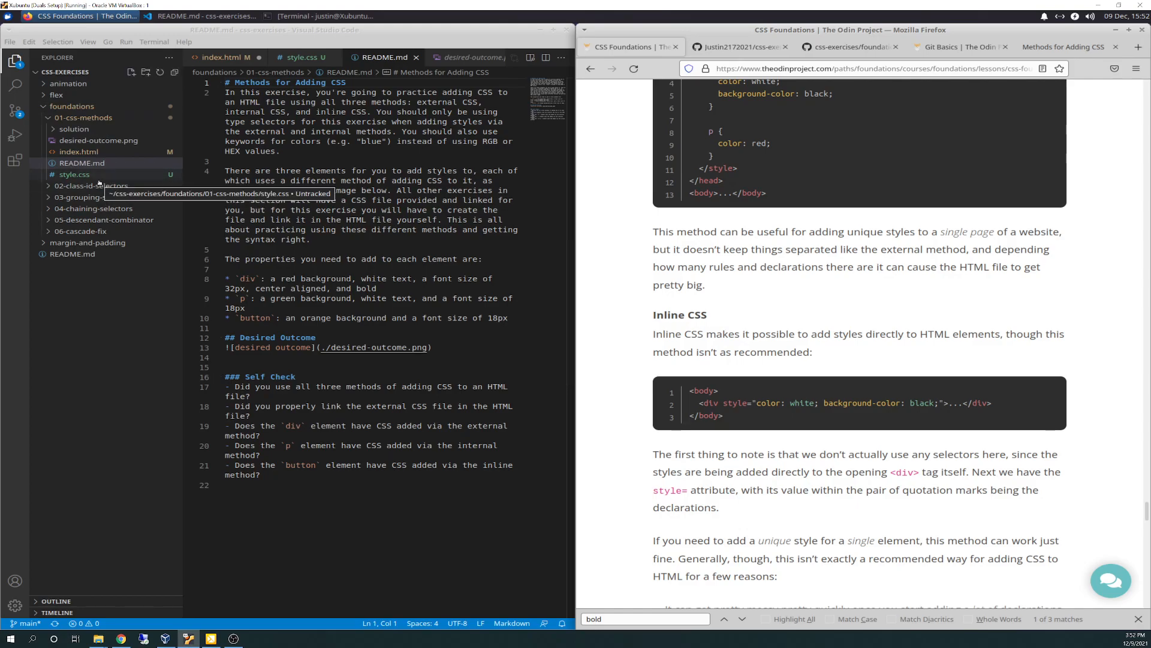
mouse_move(95, 196)
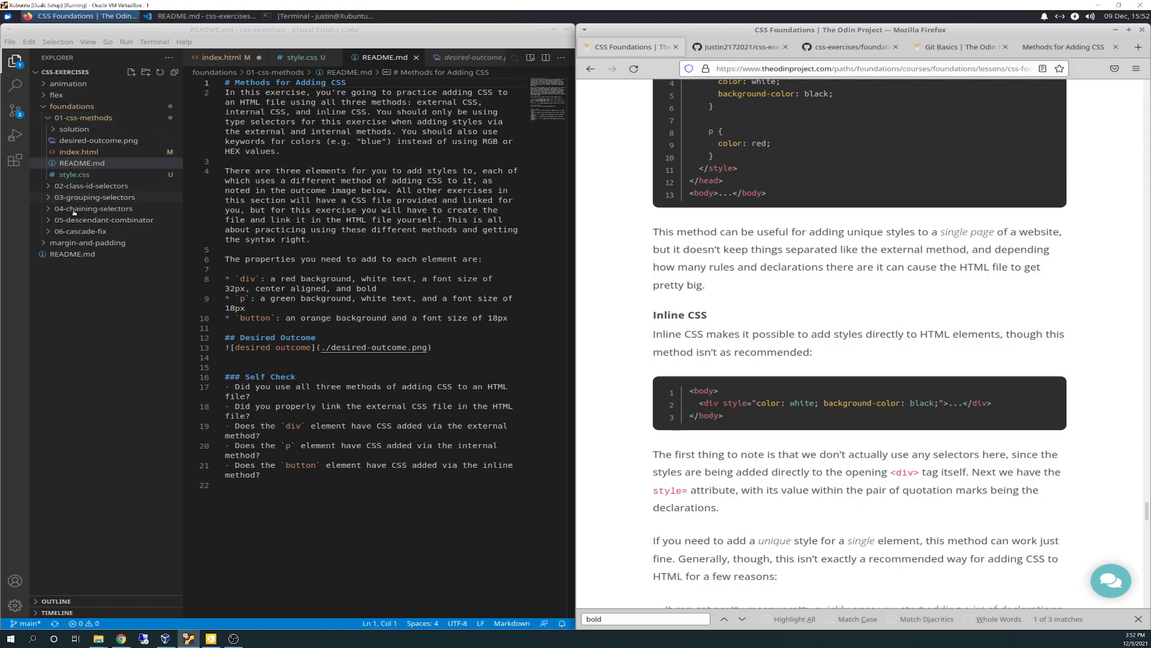
mouse_move(81, 230)
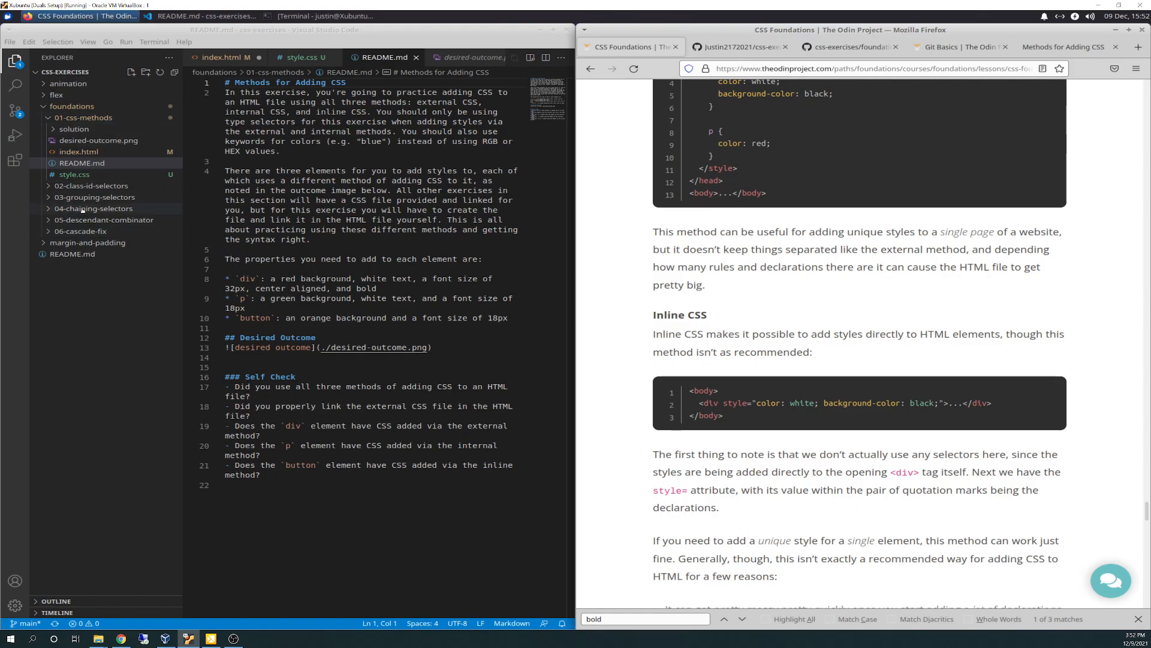
mouse_move(83, 118)
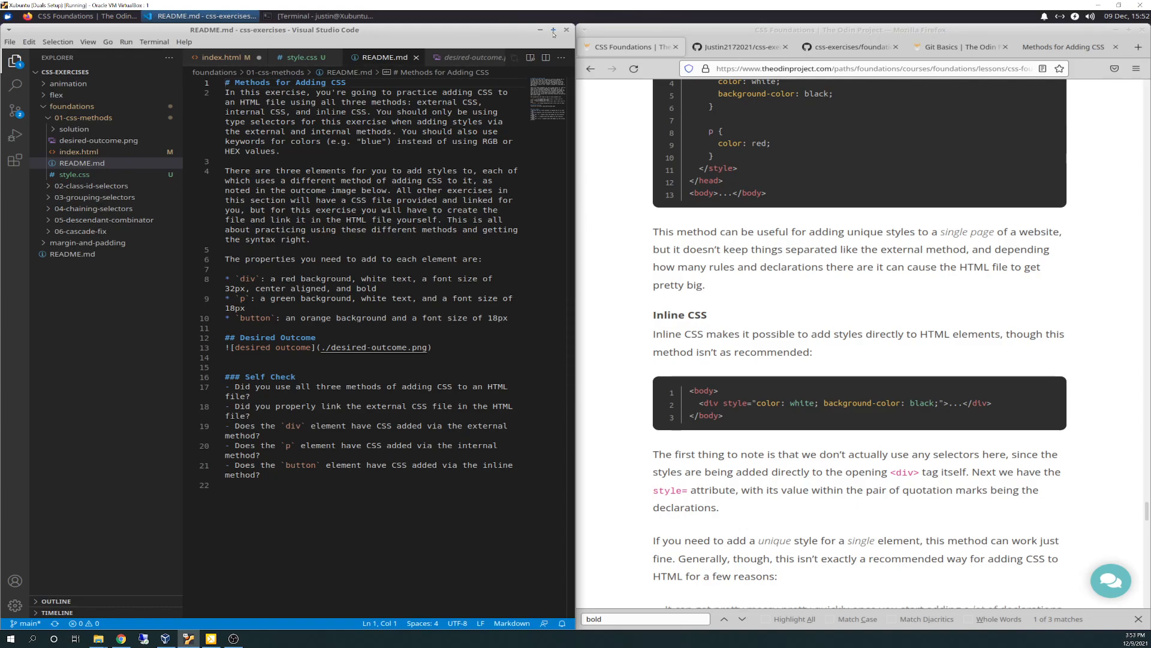
left_click(553, 30)
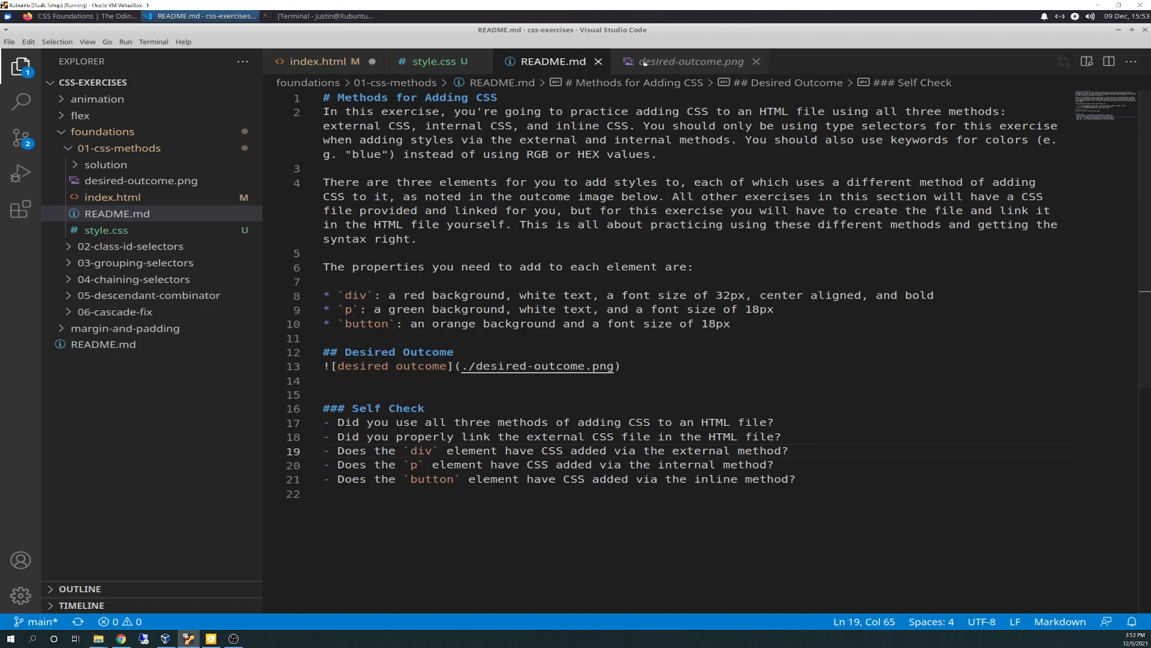
left_click(691, 62)
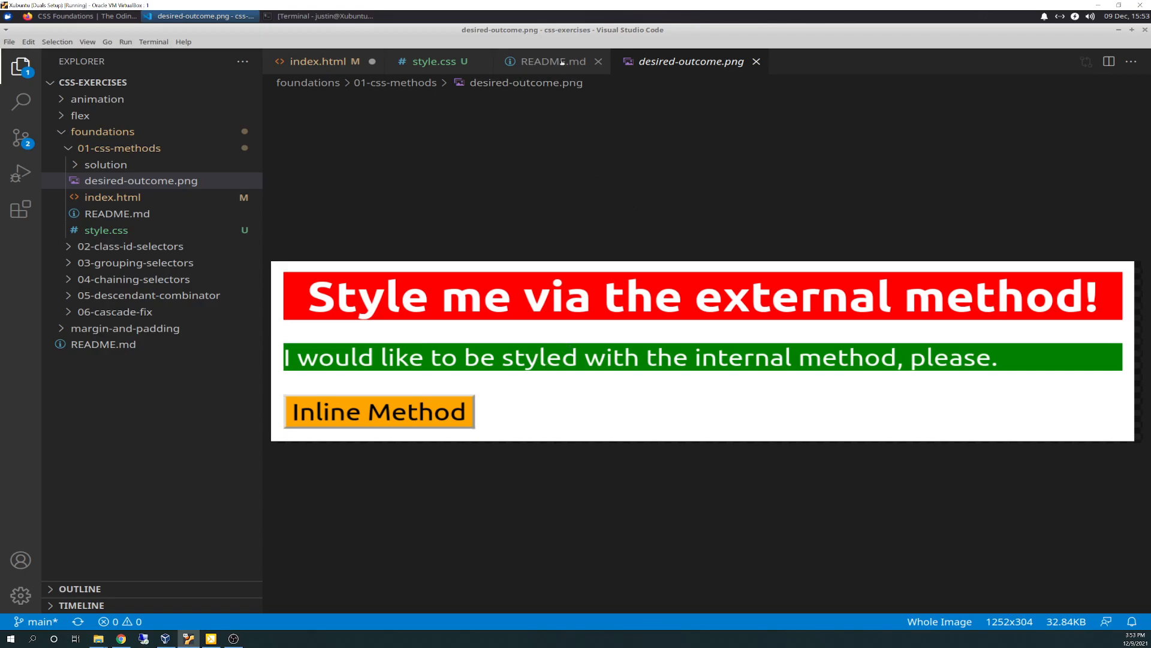
left_click(550, 61)
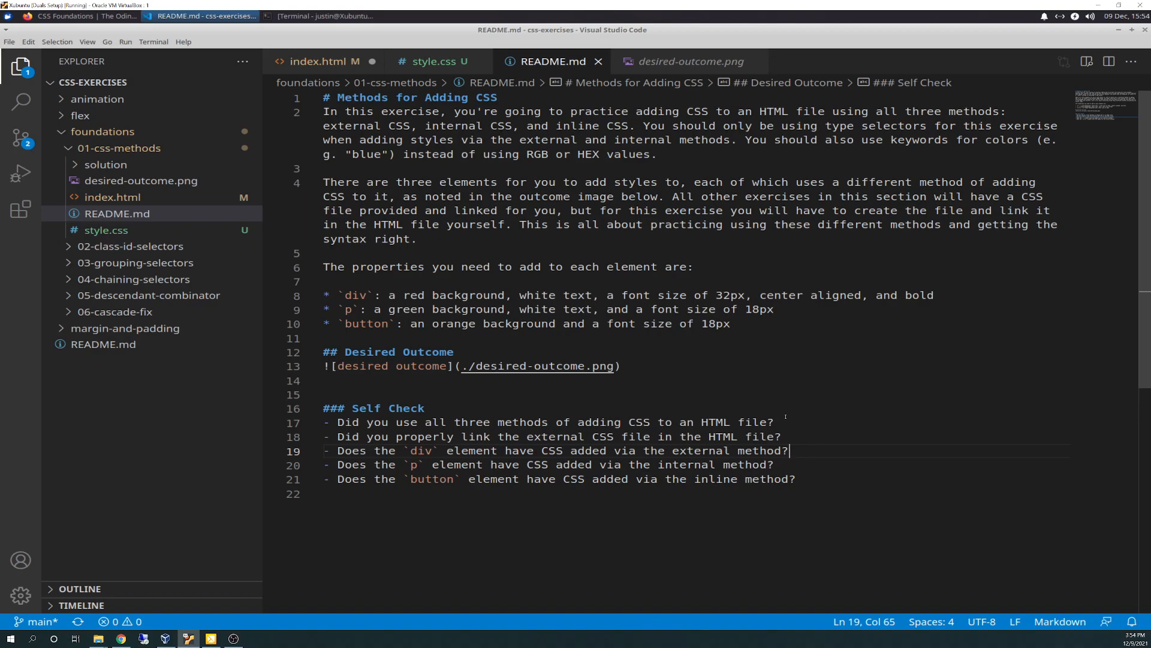
mouse_move(805, 418)
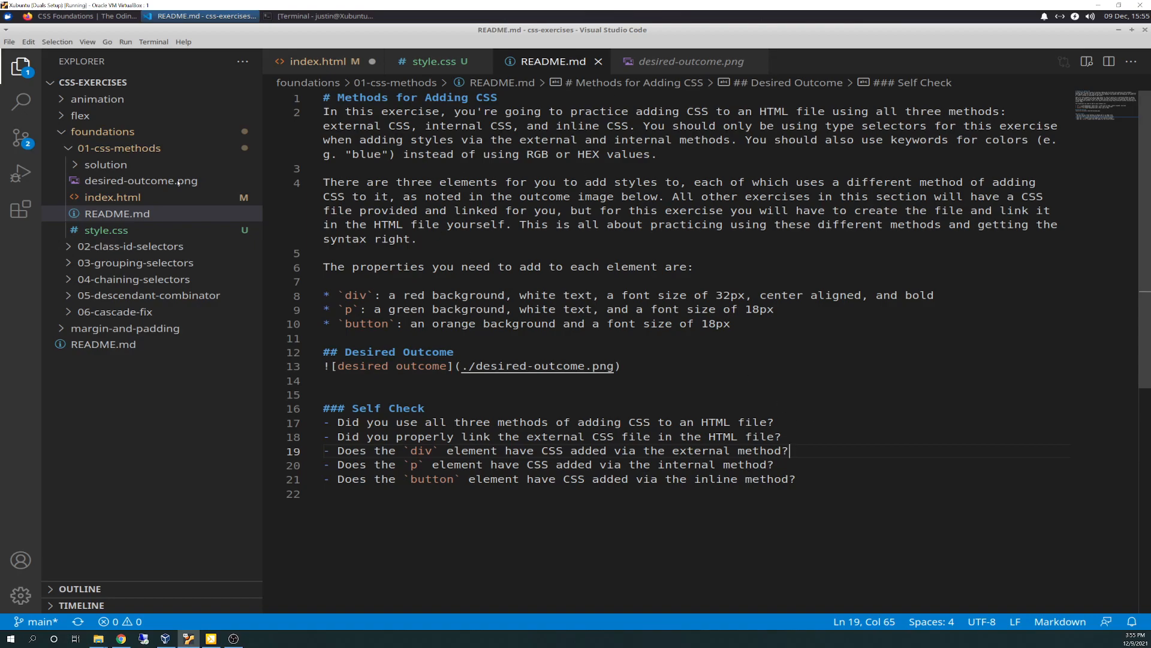
mouse_move(112, 196)
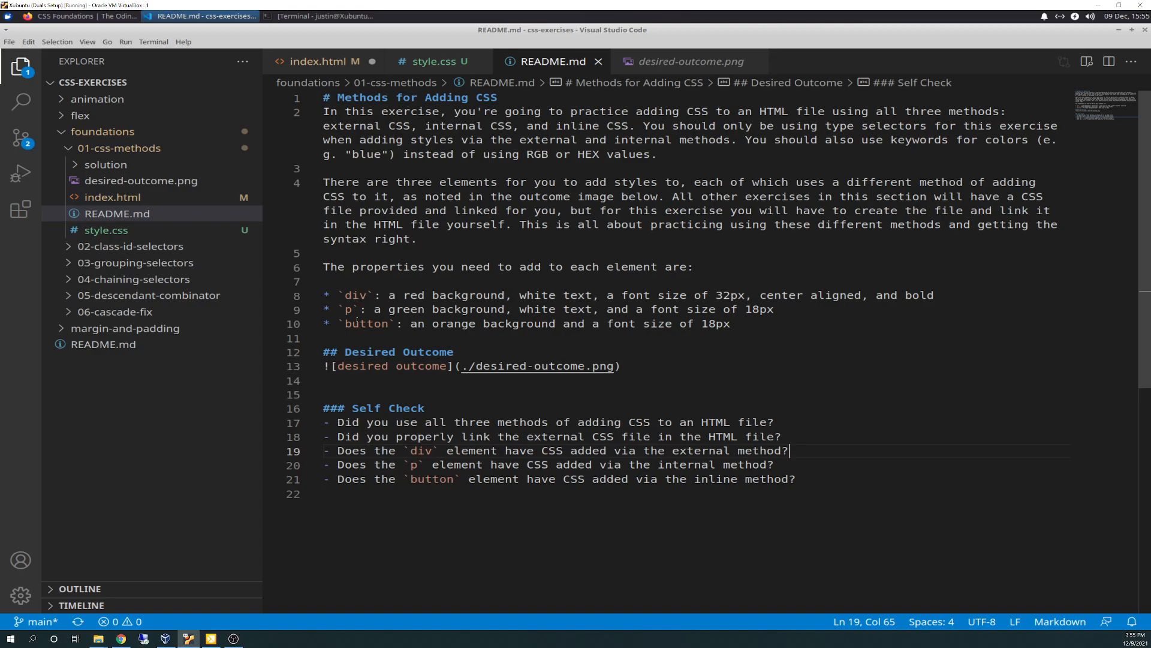
mouse_move(136, 197)
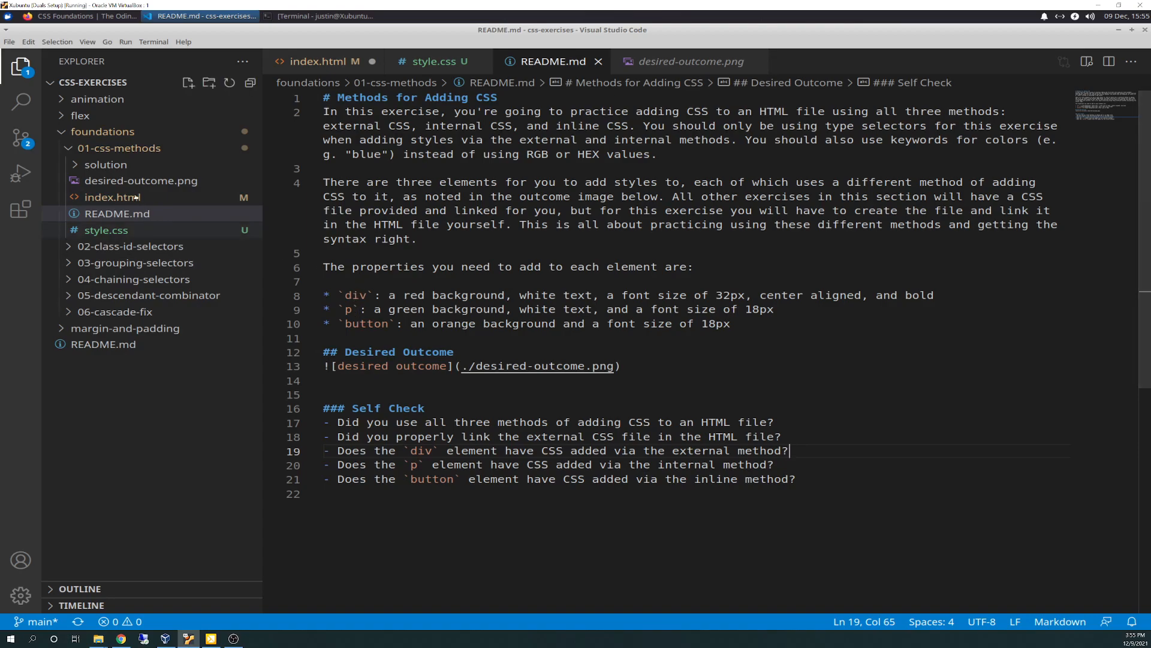
- Open index.html from the Explorer sidebar
left_click(112, 197)
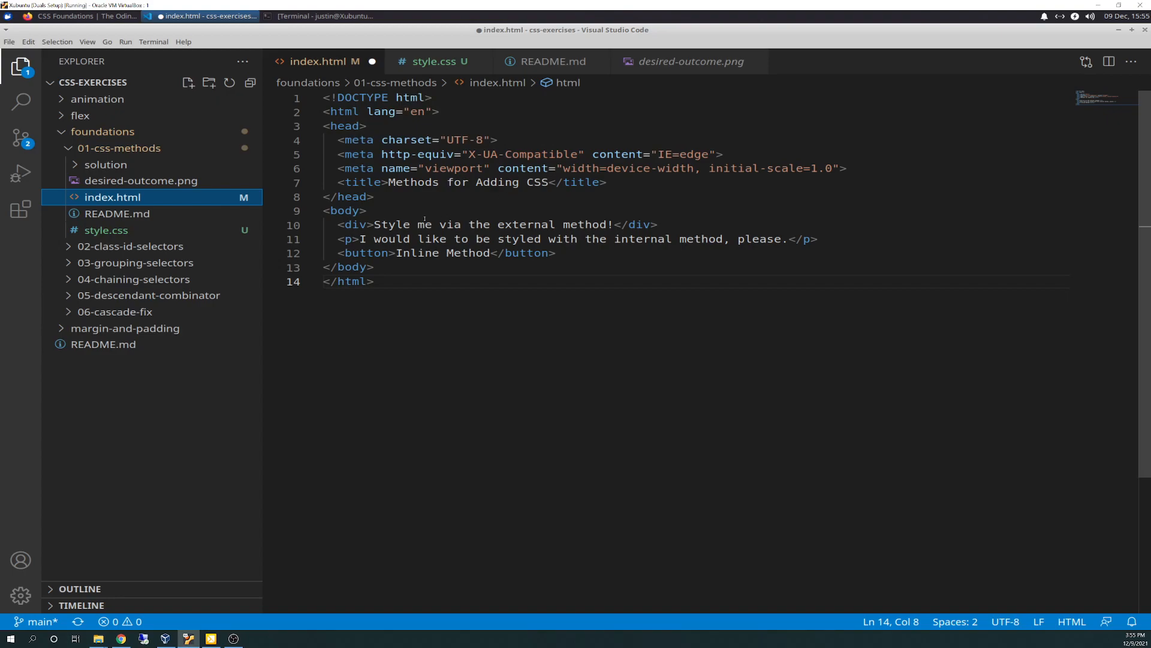
mouse_move(358, 140)
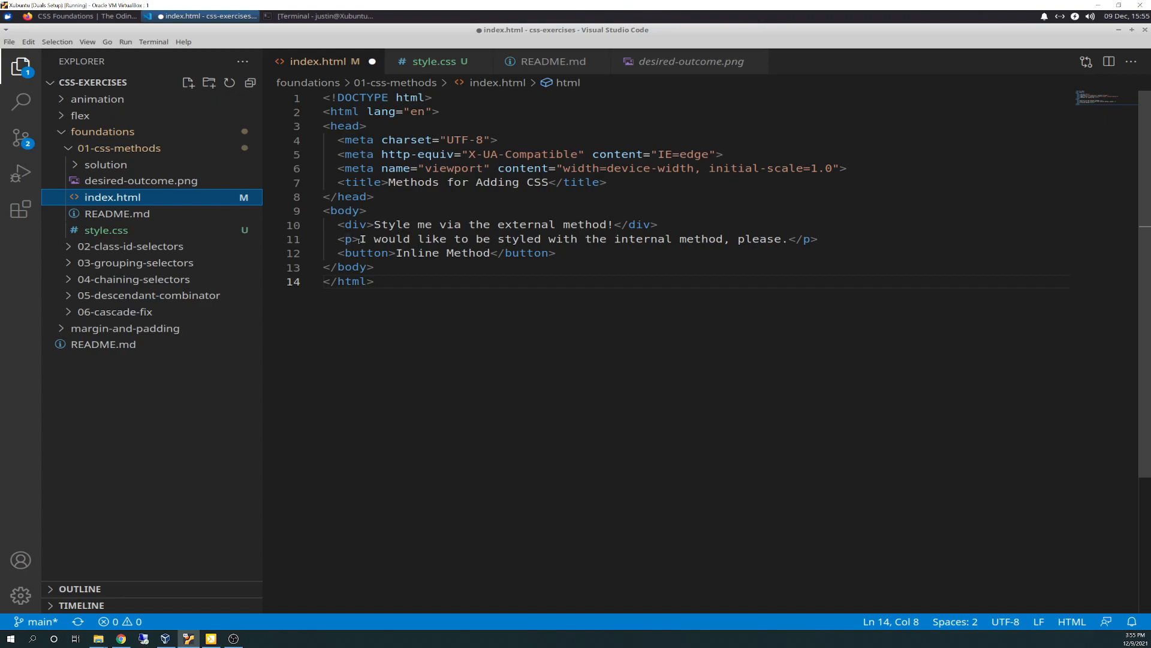
mouse_move(527, 252)
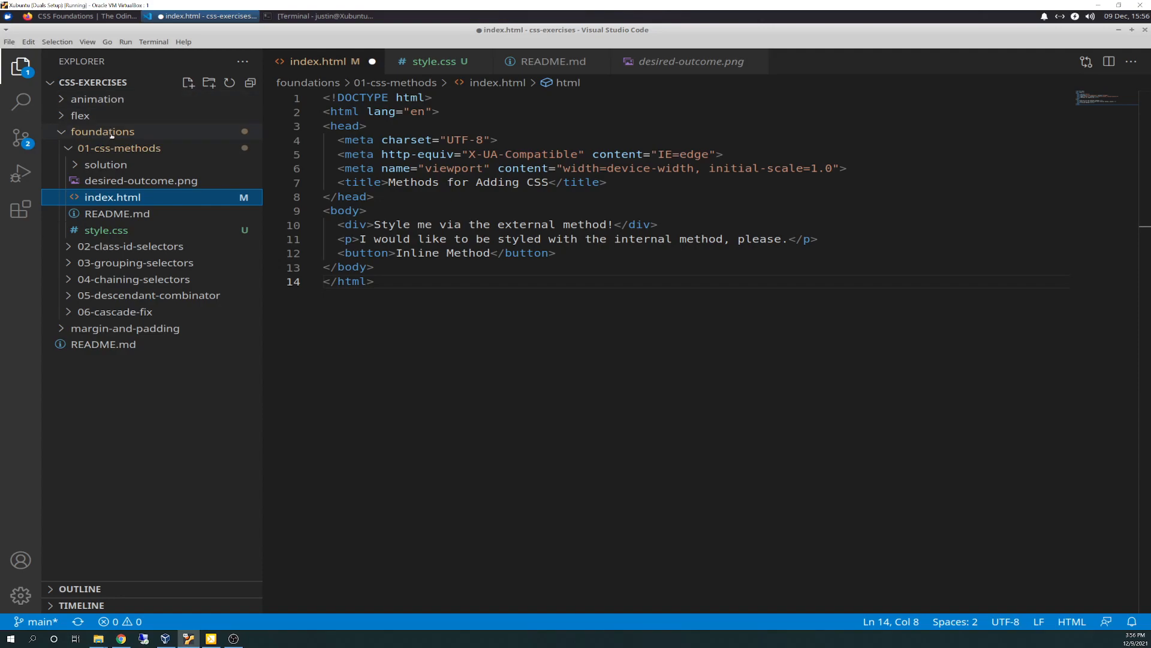
- Open style.css from the Explorer after dismissing the foundations folder's context menu
right_click(103, 131)
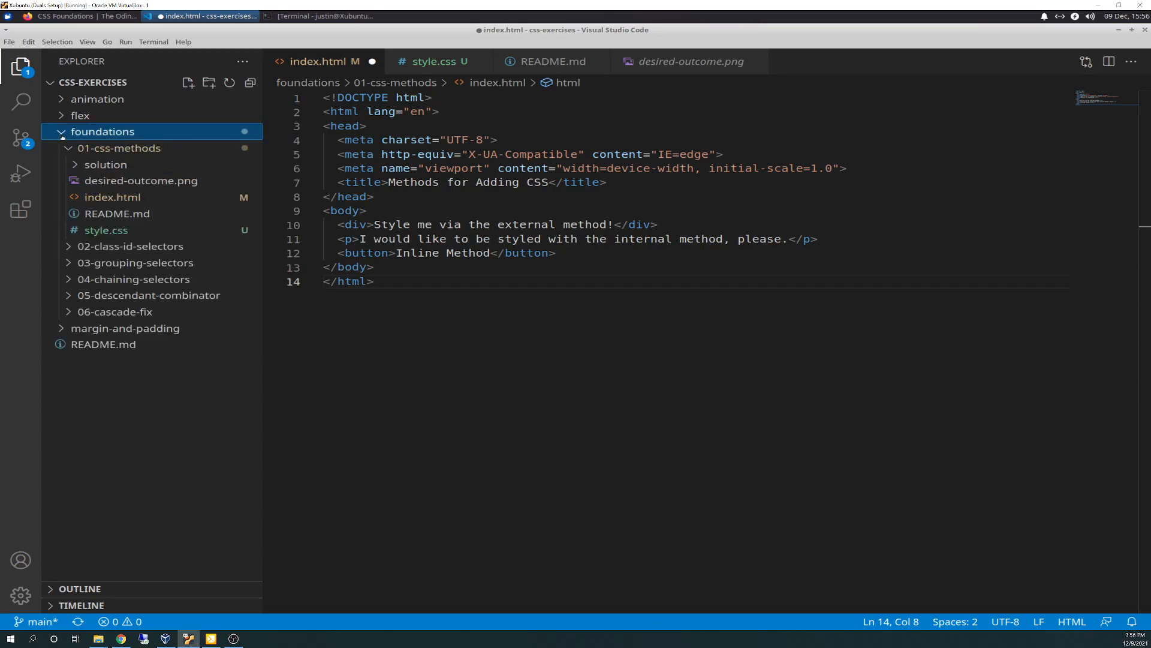
right_click(102, 131)
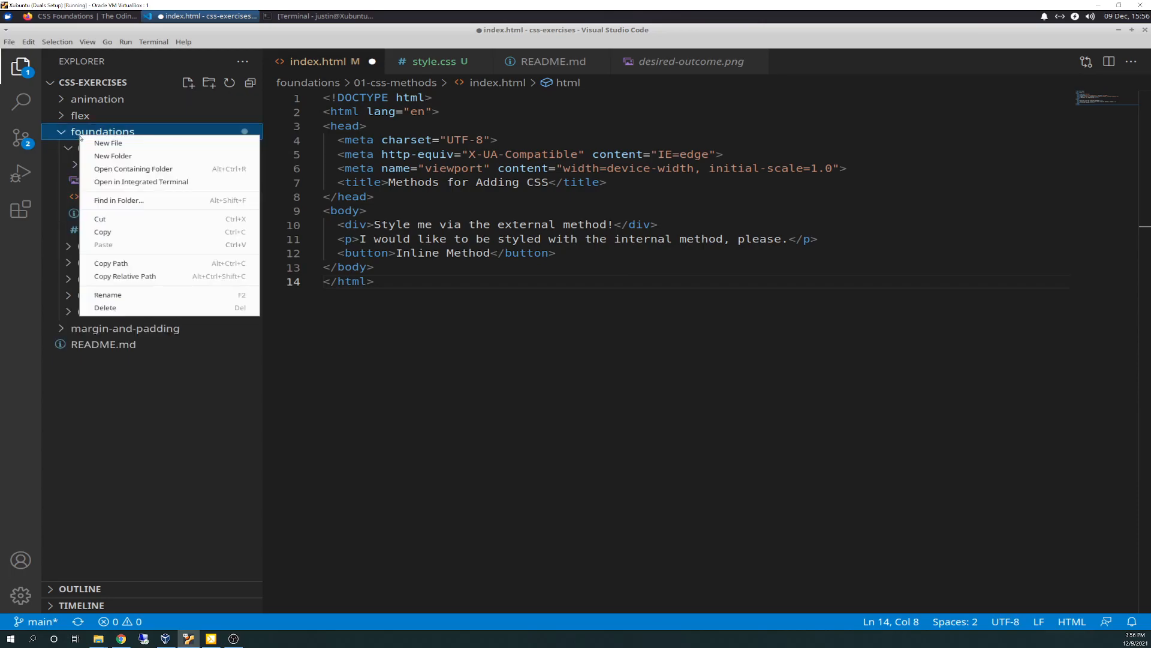
mouse_move(108, 143)
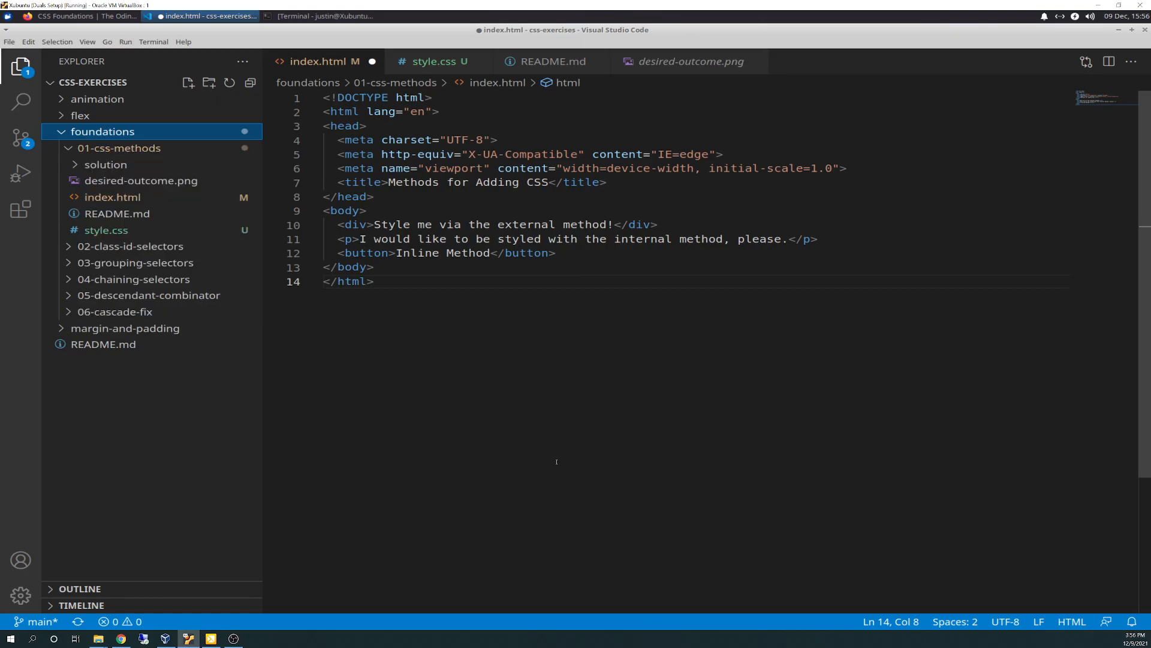
left_click(105, 230)
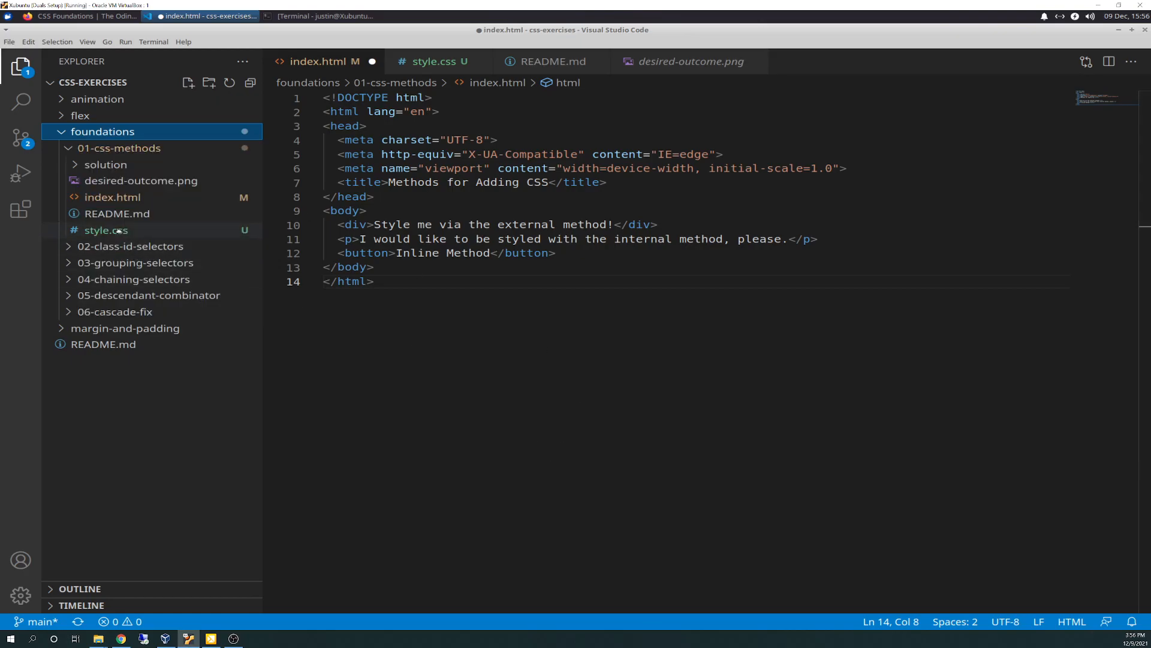
mouse_move(104, 229)
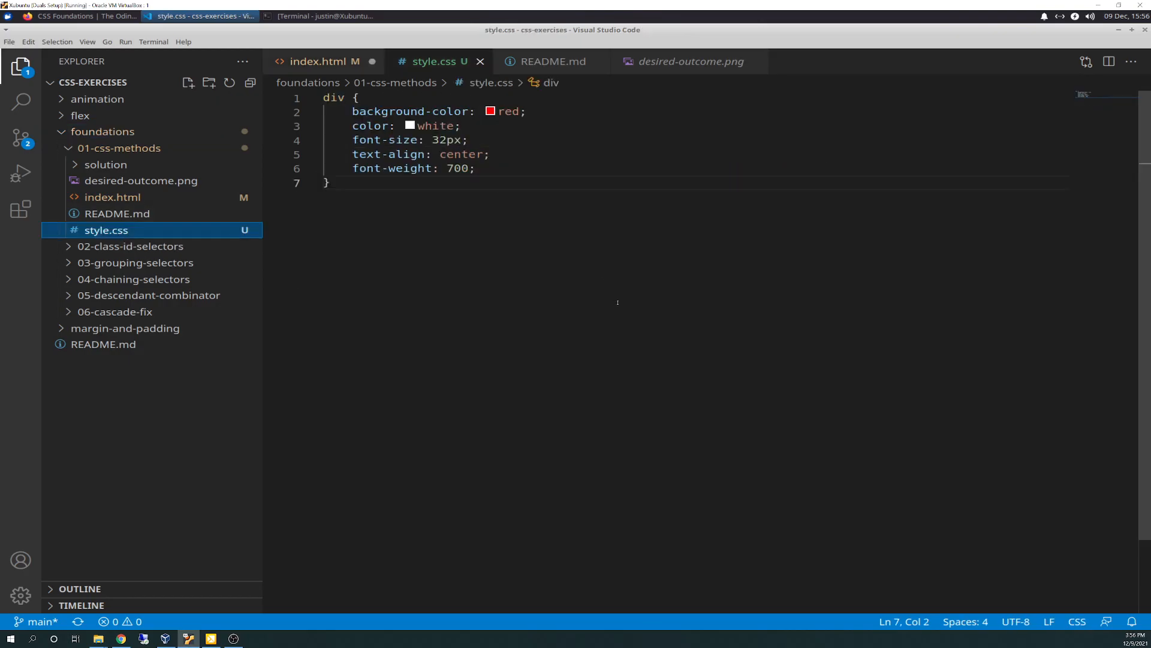
mouse_move(732, 280)
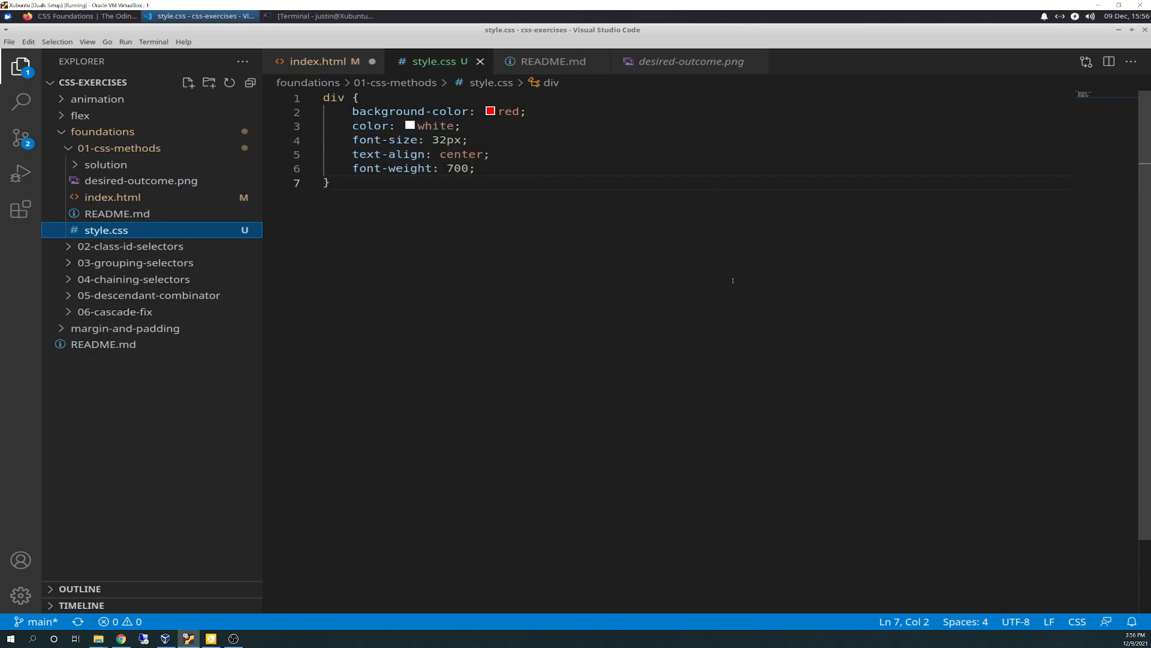
mouse_move(333, 98)
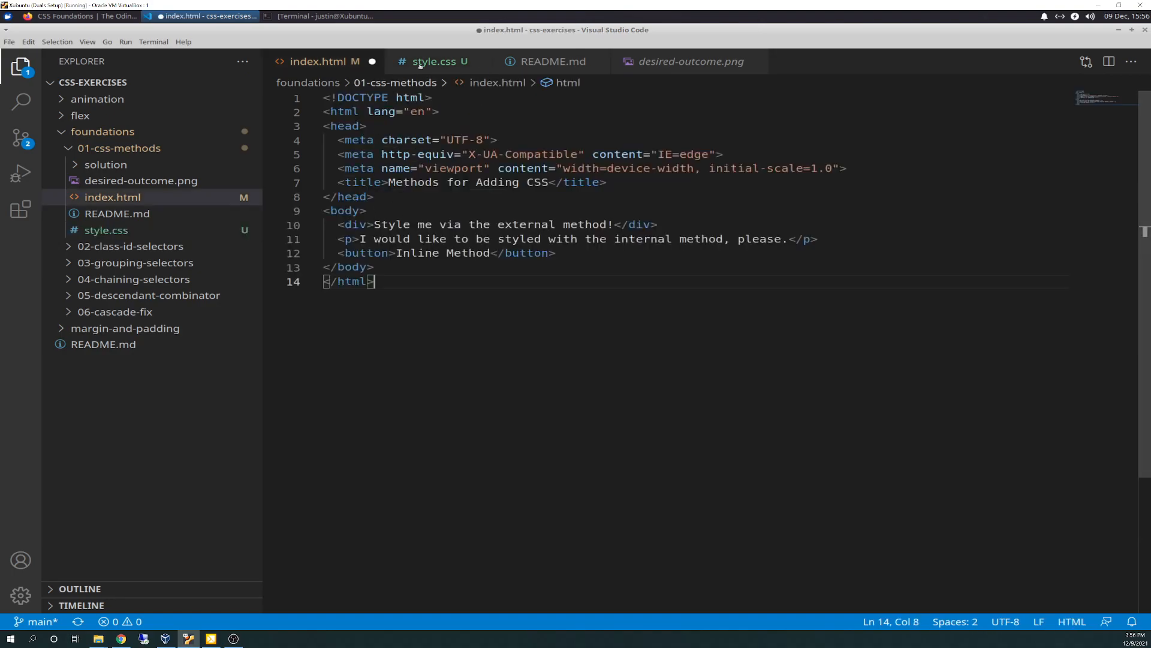
- Add text-align: center and font-weight: 700 to the div rule, checking the README between edits
left_click(433, 61)
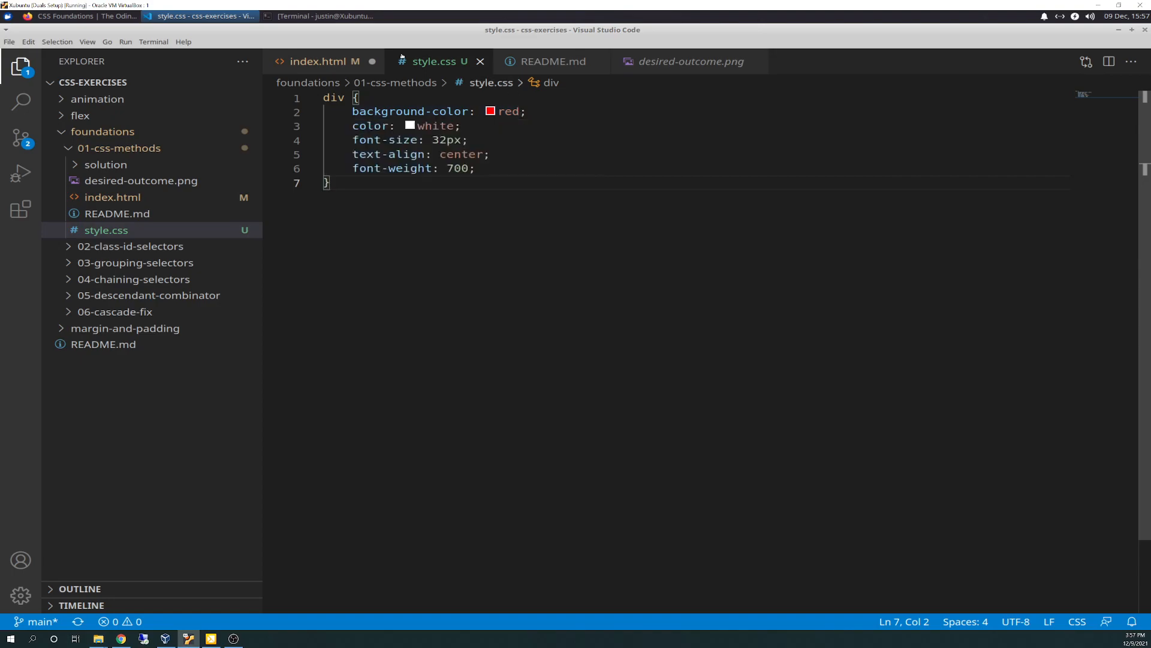
left_click(553, 61)
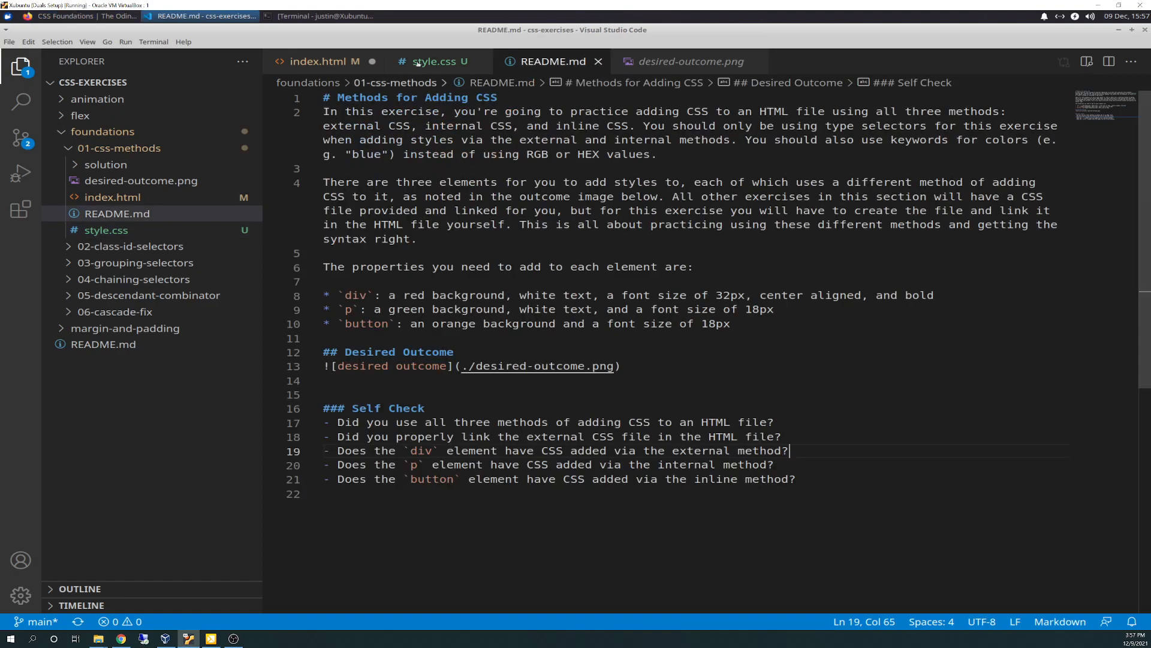
left_click(428, 62)
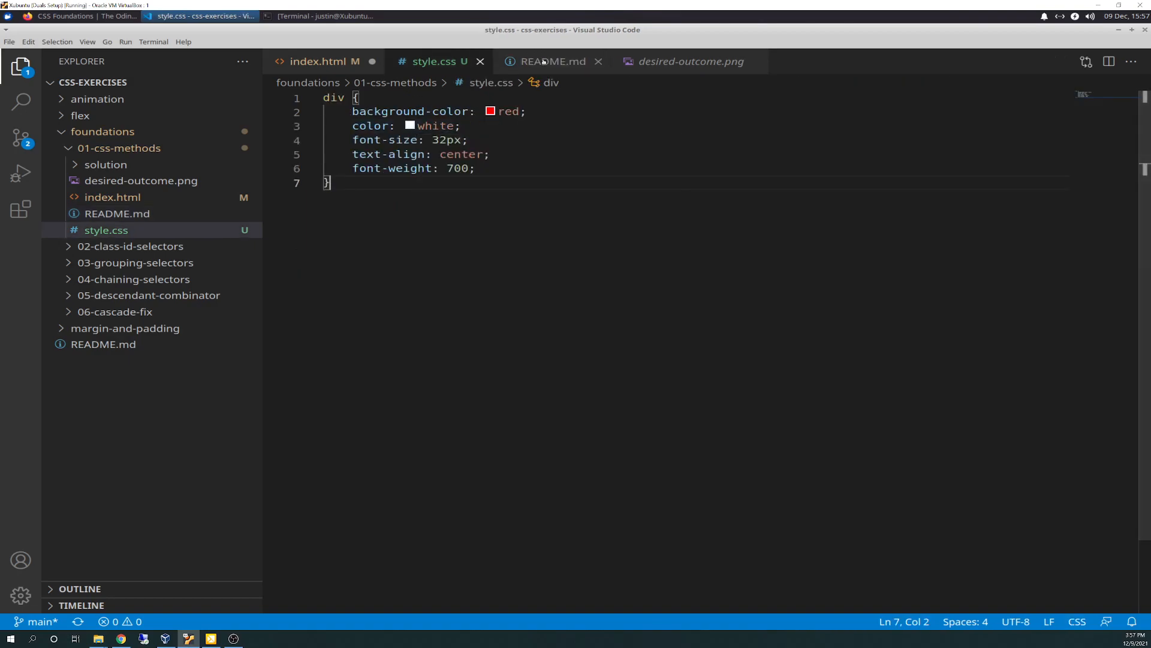
left_click(552, 61)
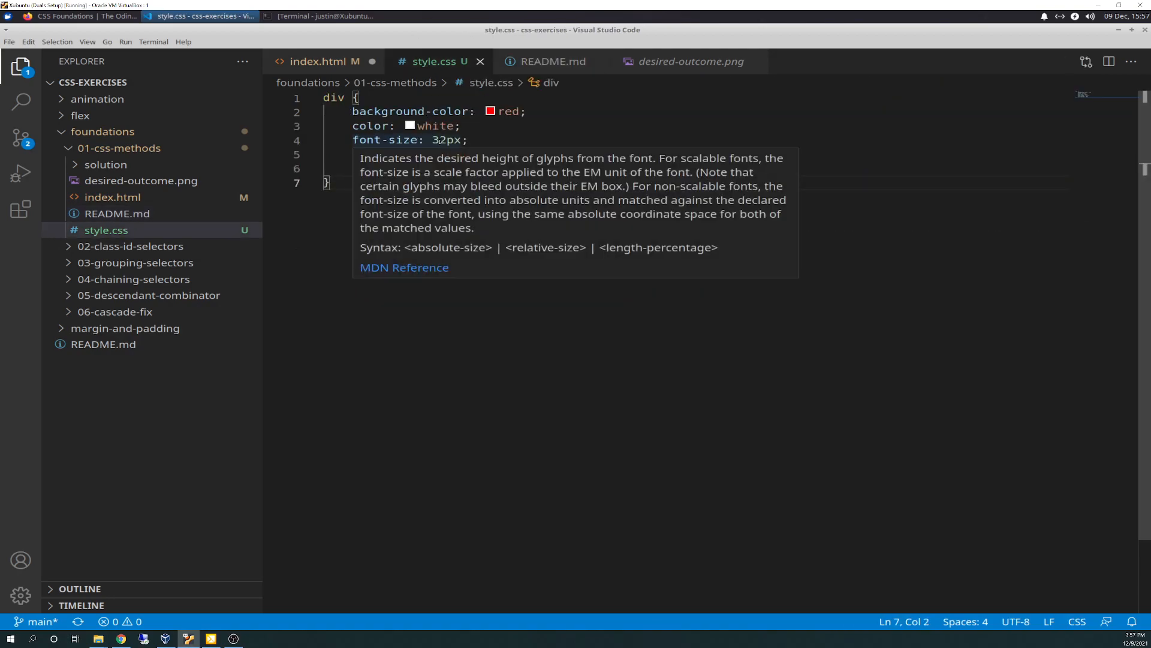
left_click(550, 61)
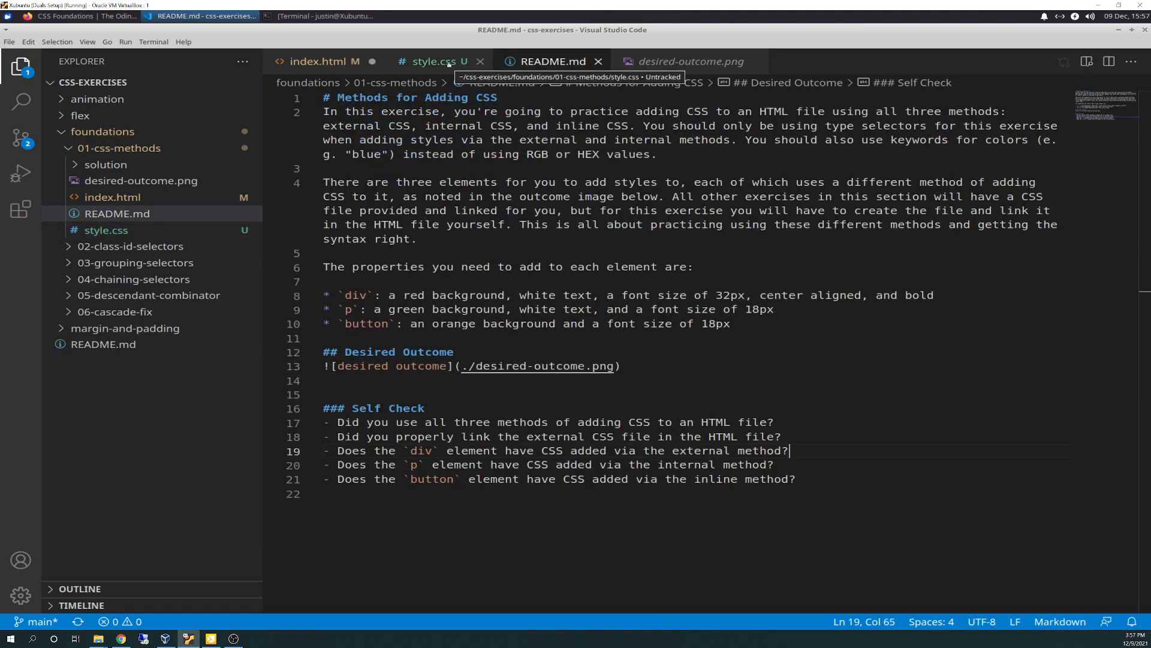
left_click(432, 61)
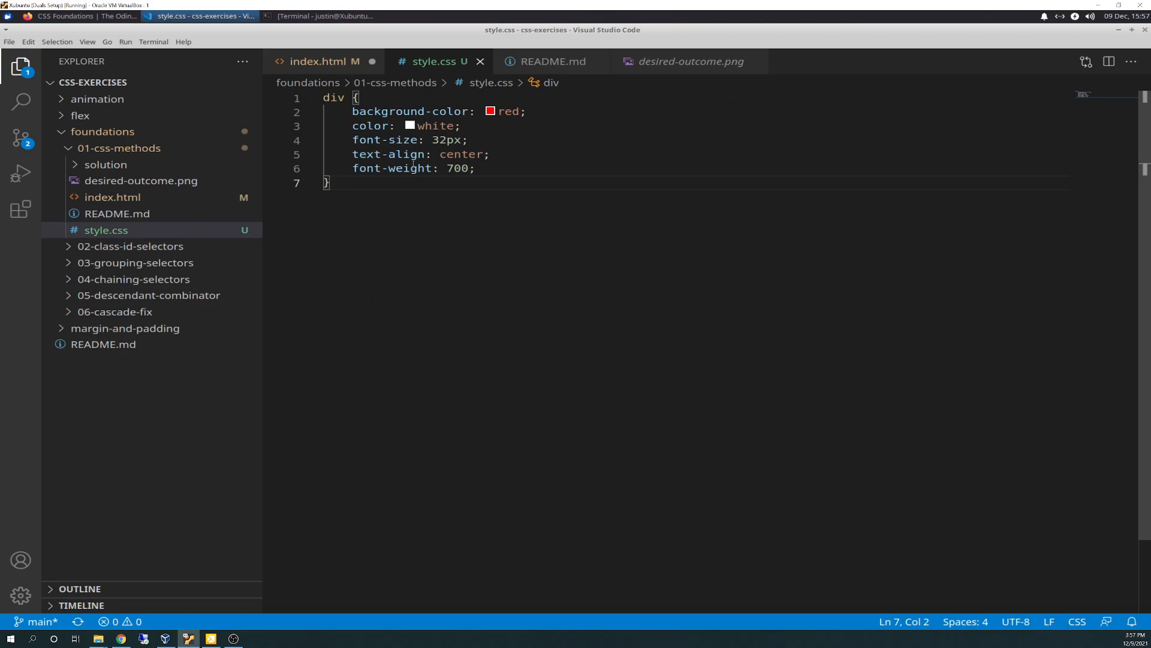
mouse_move(385, 154)
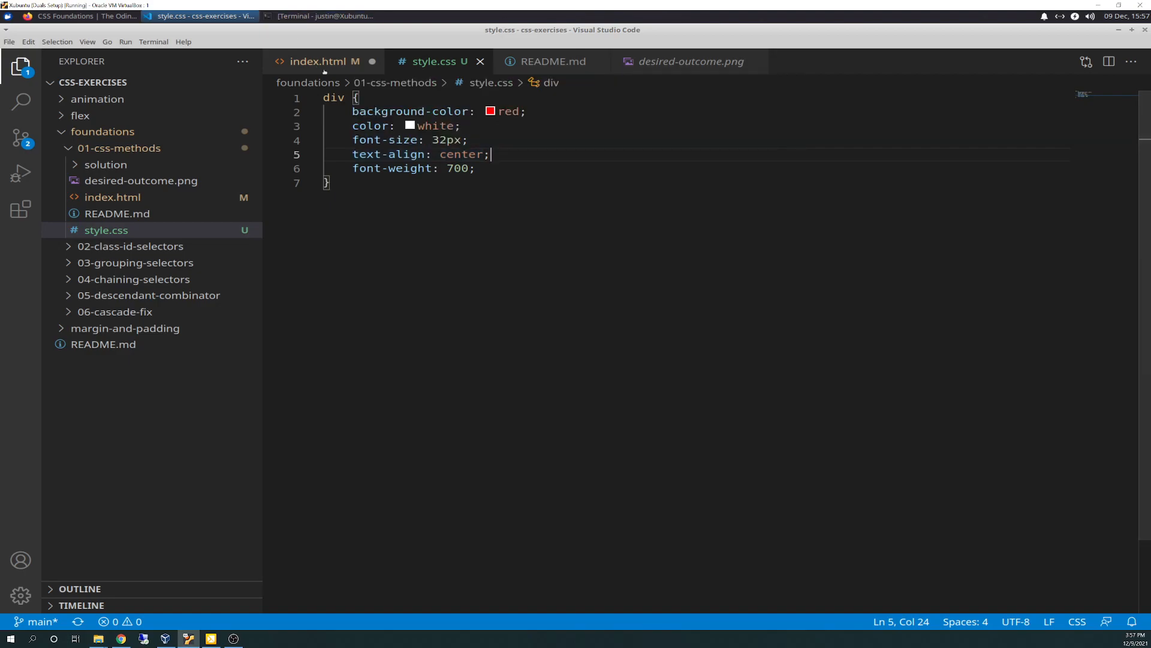
left_click(553, 61)
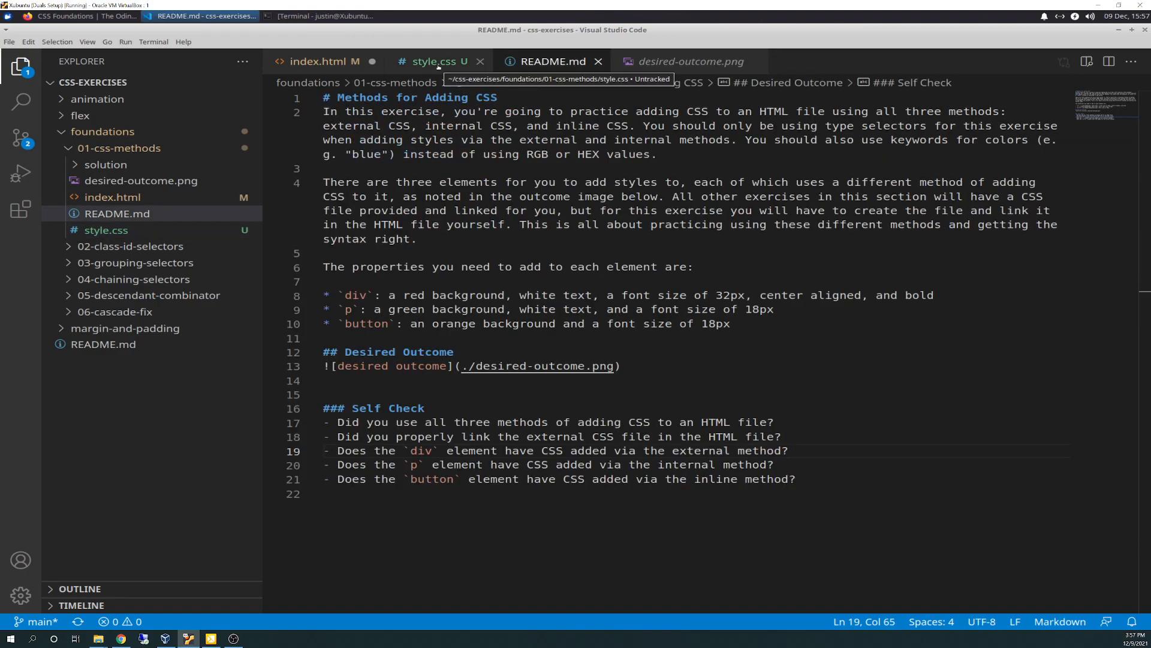
left_click(432, 61)
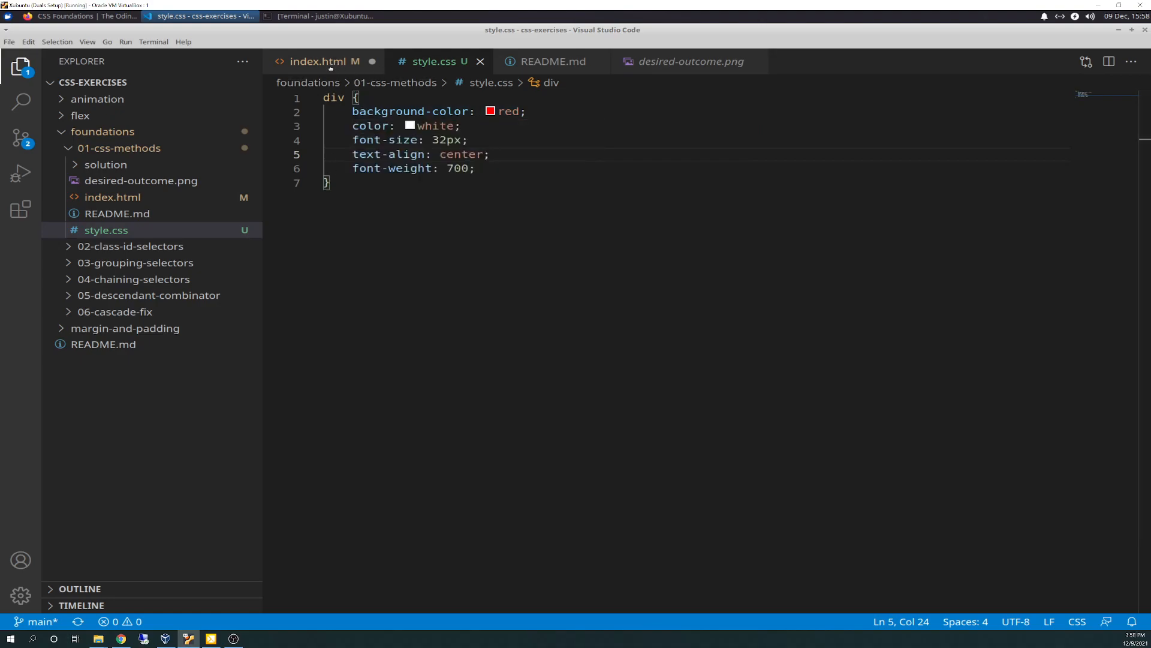
mouse_move(321, 61)
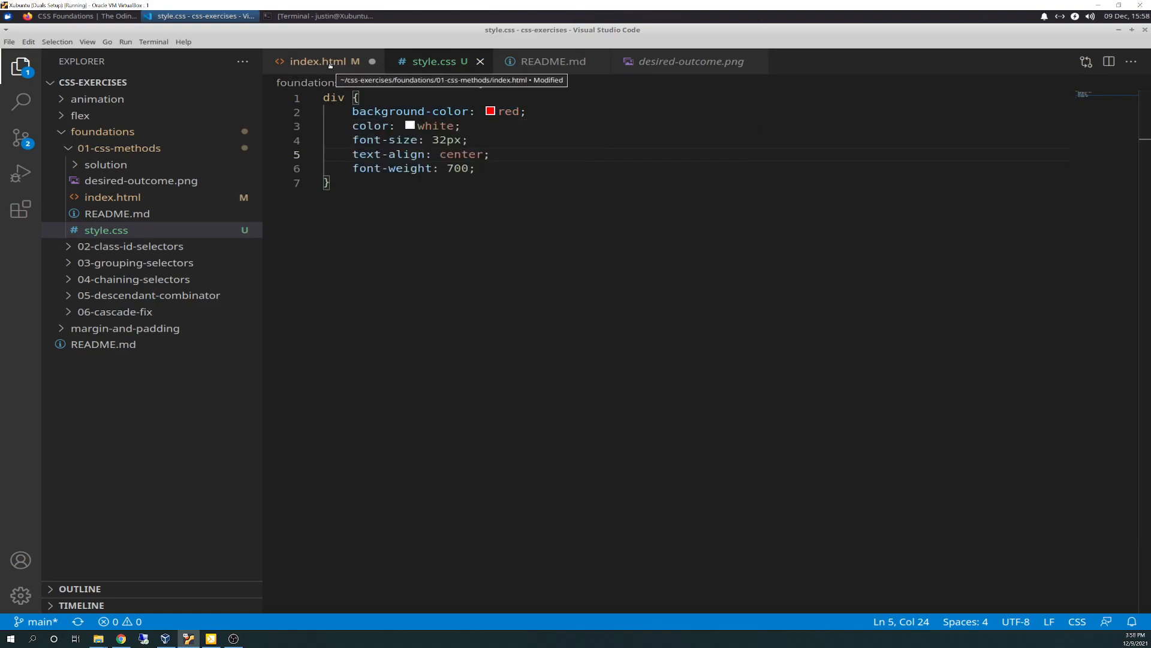
- Return to the index.html tab and browse the Edit menu without choosing a command
left_click(321, 61)
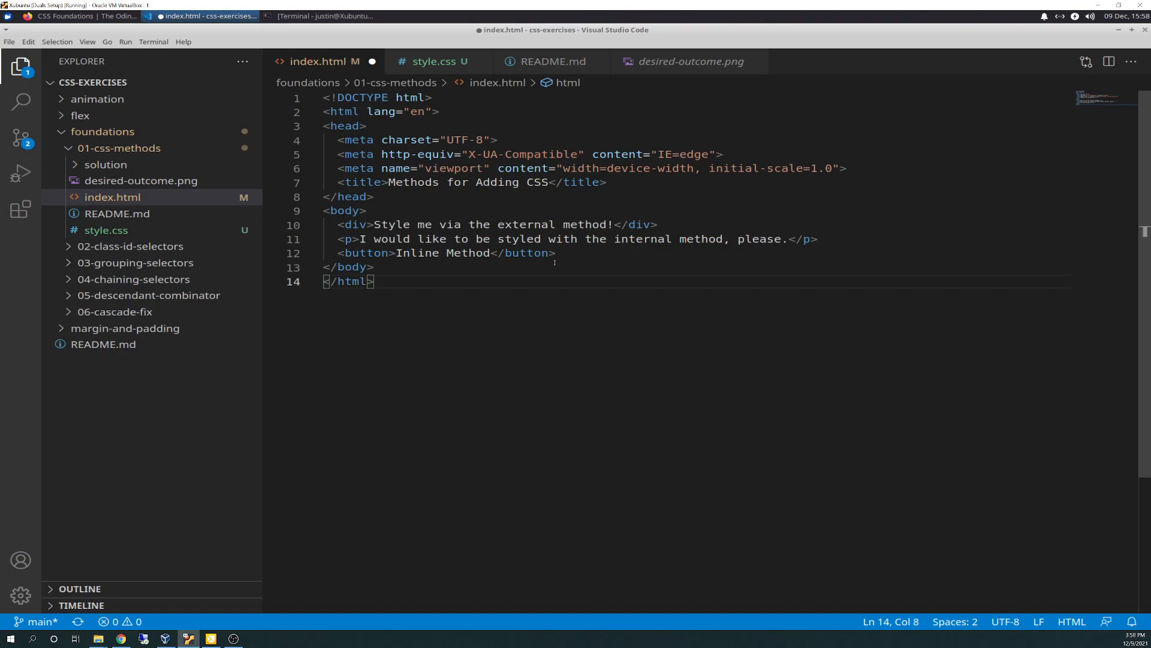
mouse_move(554, 320)
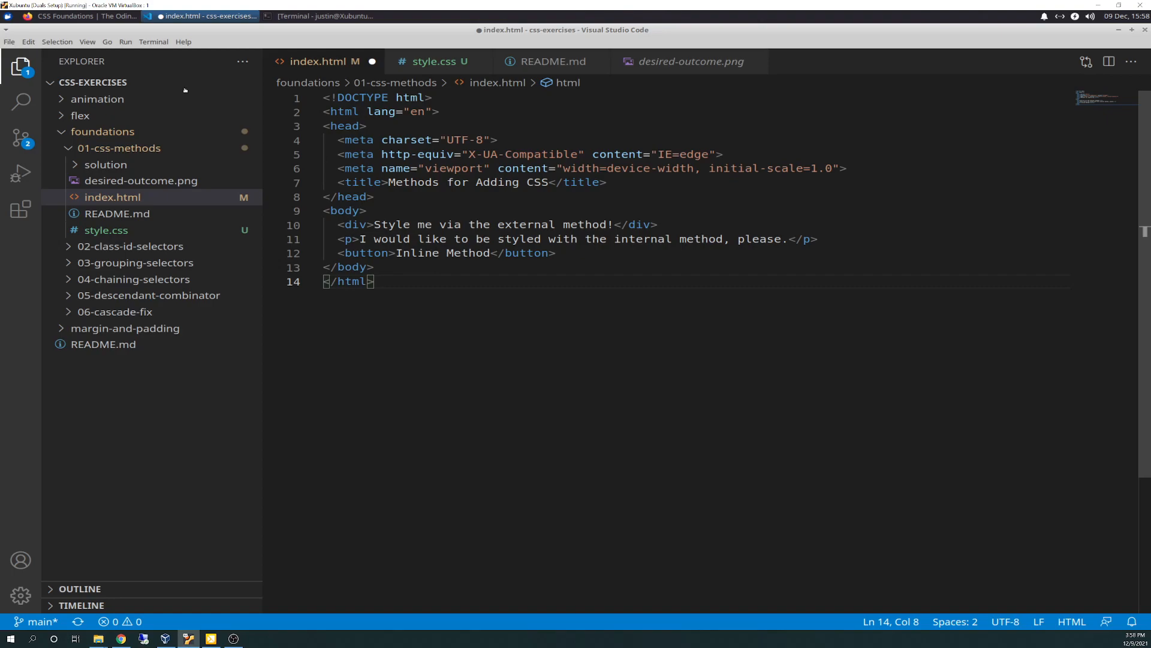
left_click(29, 41)
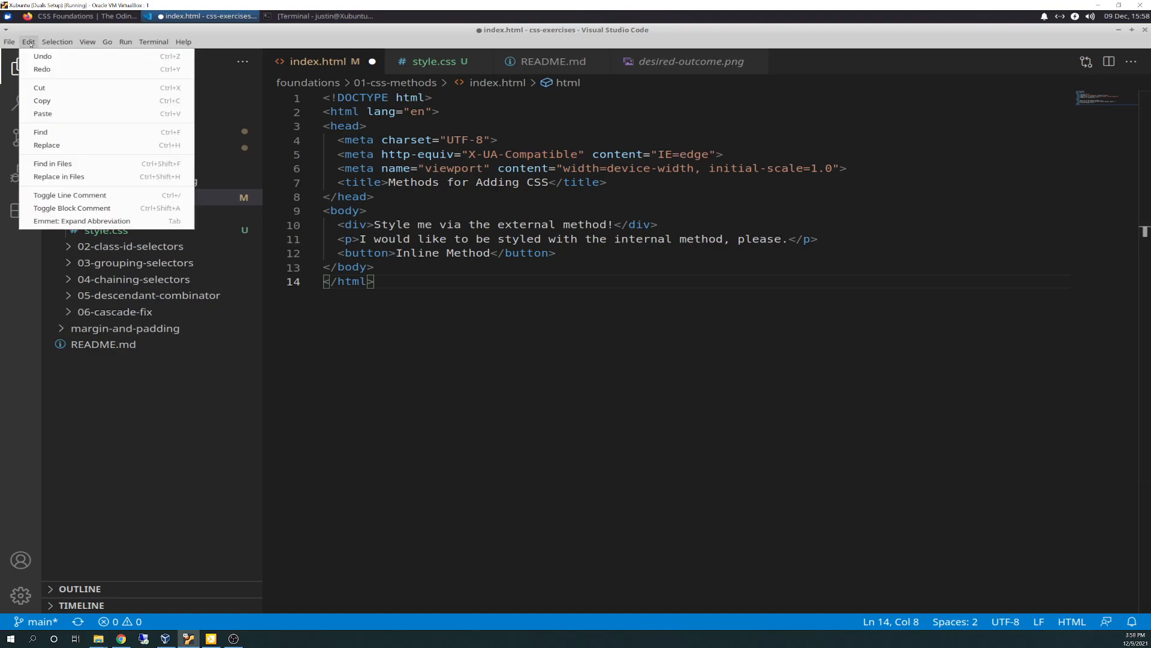
left_click(553, 466)
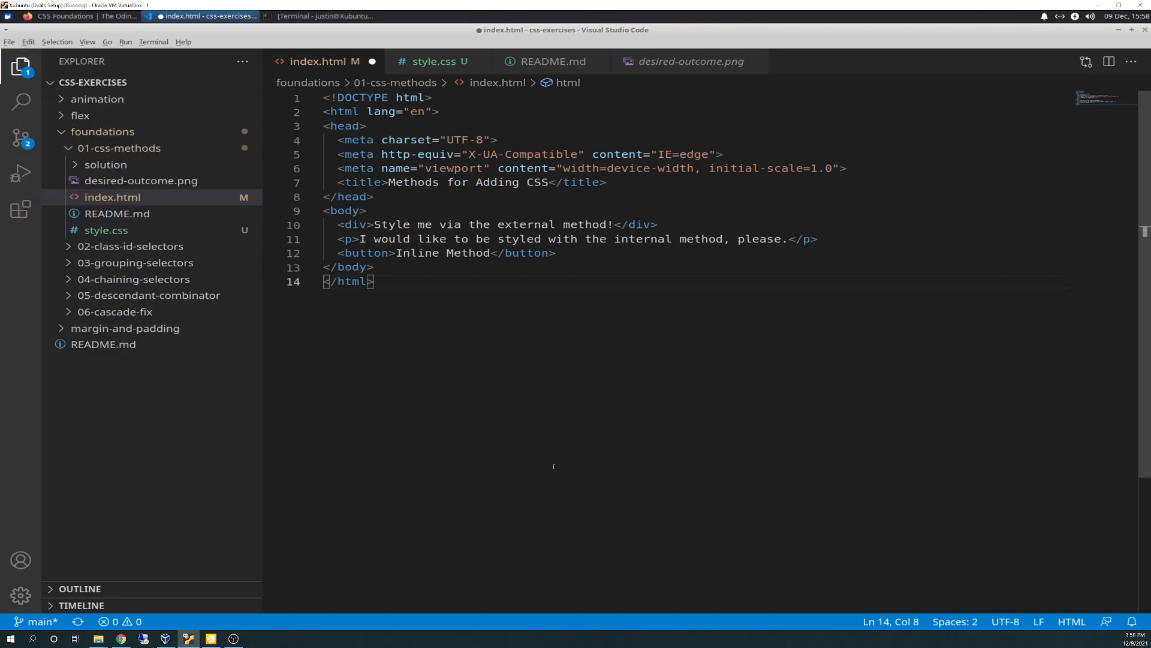
- Add <link rel="stylesheet" href="./style.css"> to the head of index.html
type("<a")
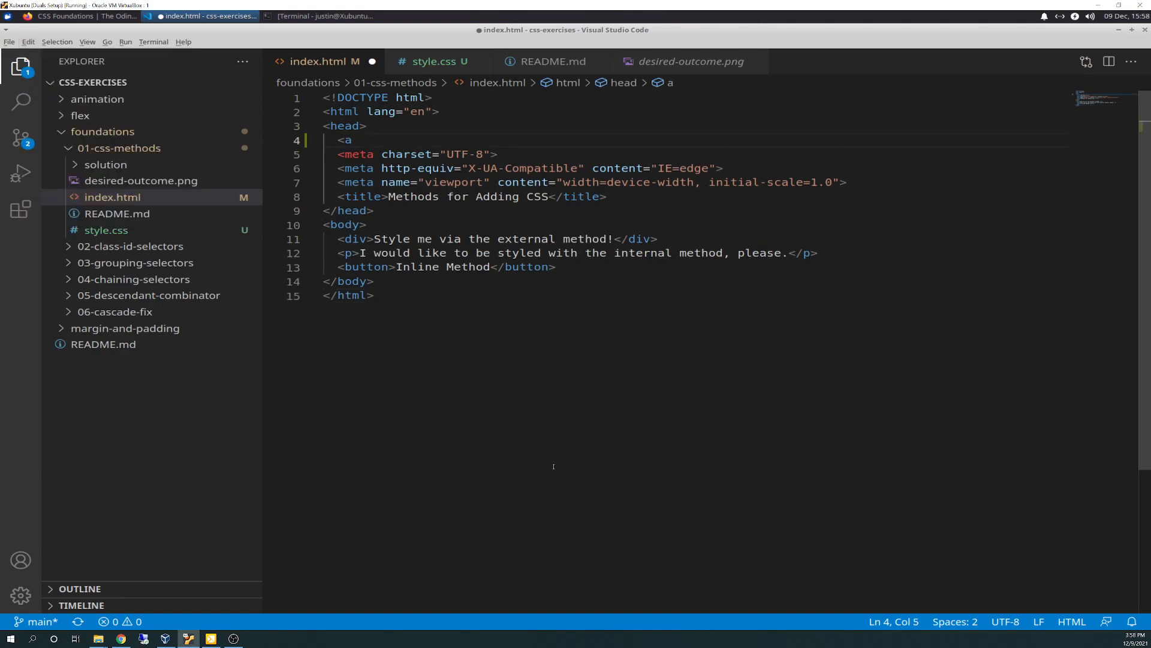
type("rel=")
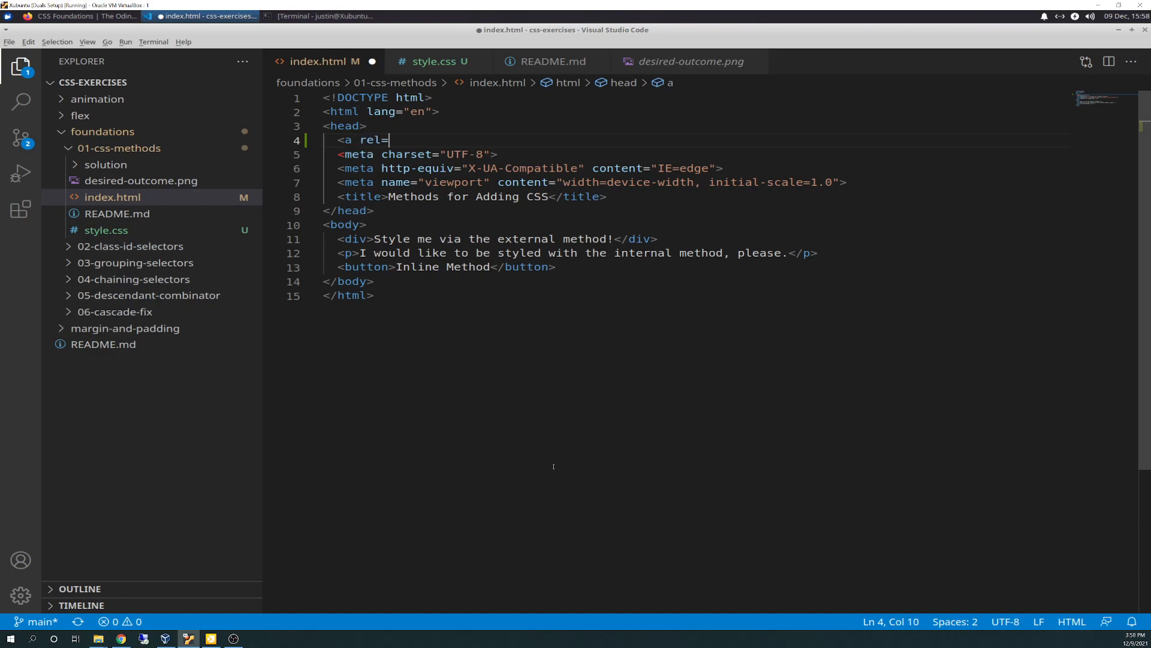
left_click(28, 42)
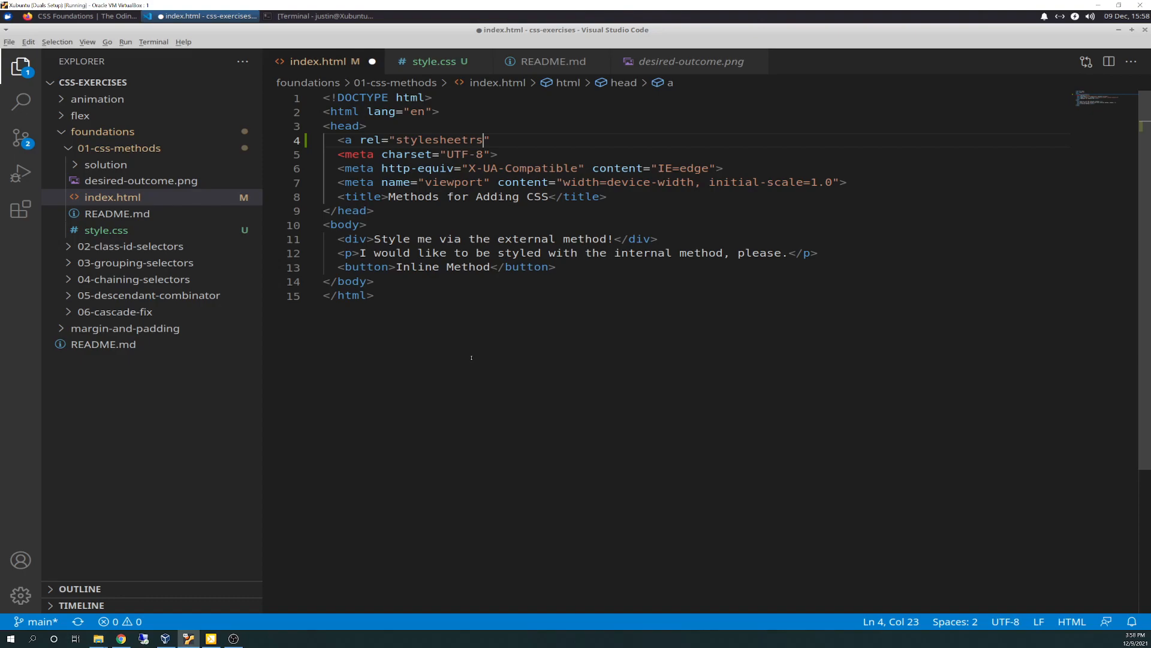
key("BackSpace")
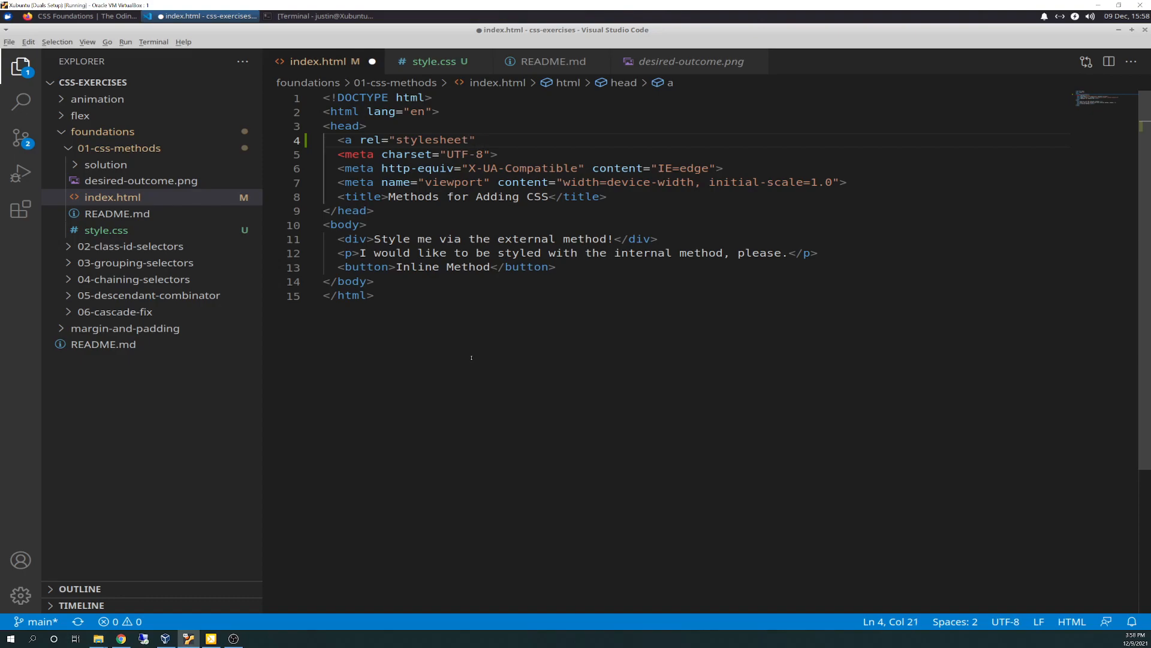
type("href=\"")
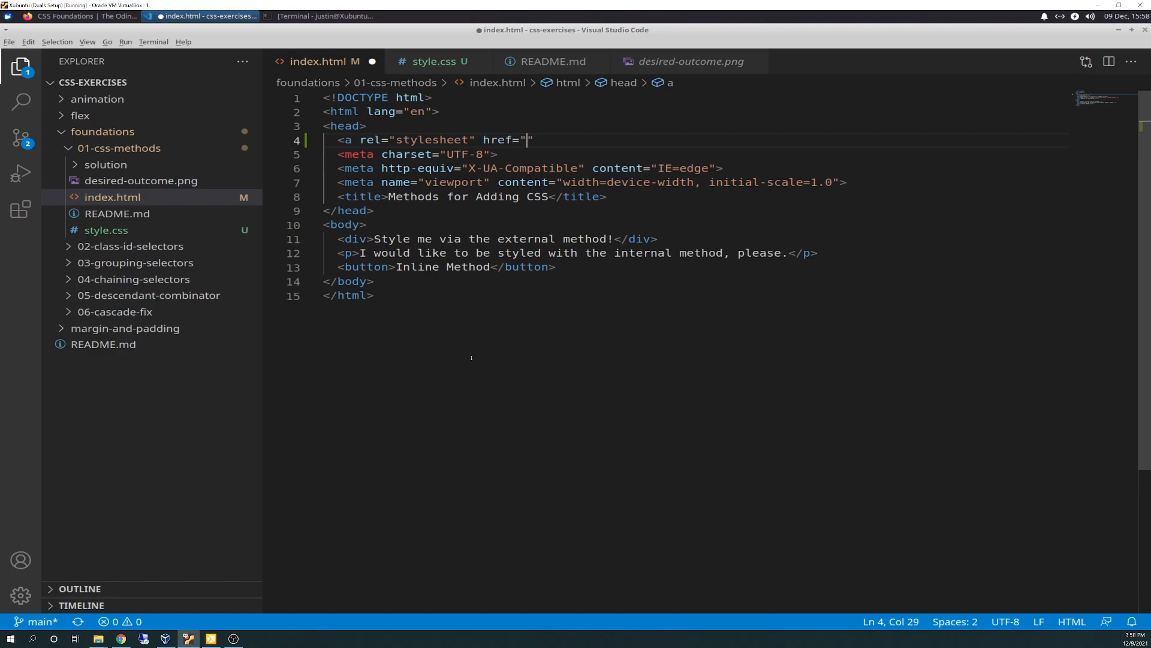
type("./")
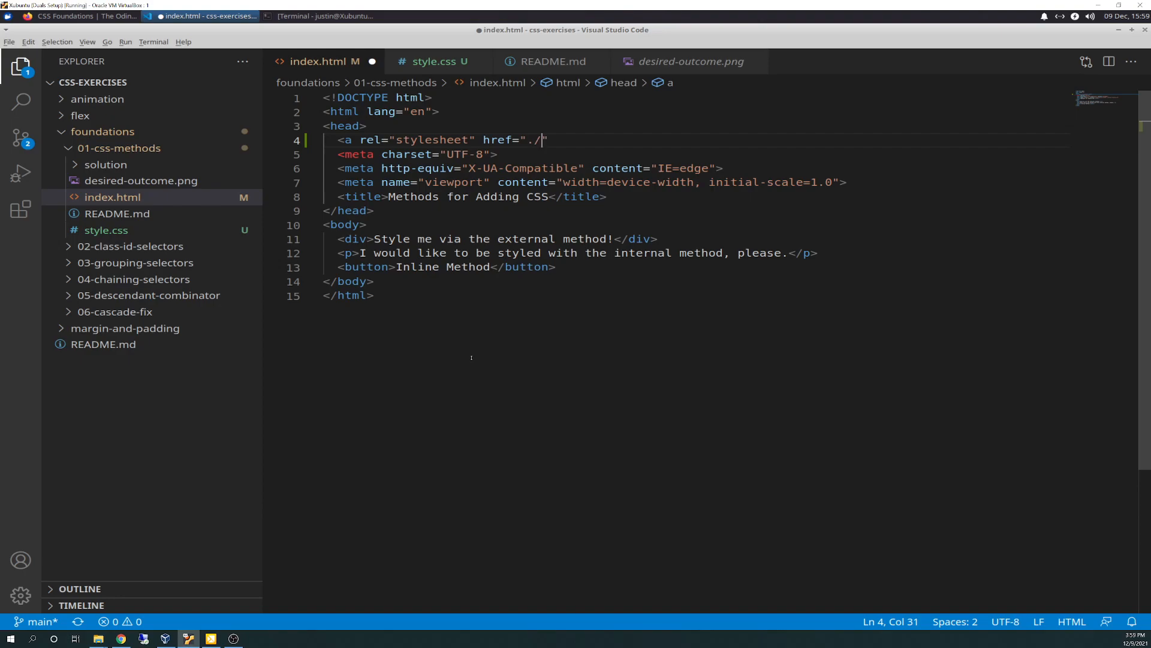
type("style.css\"")
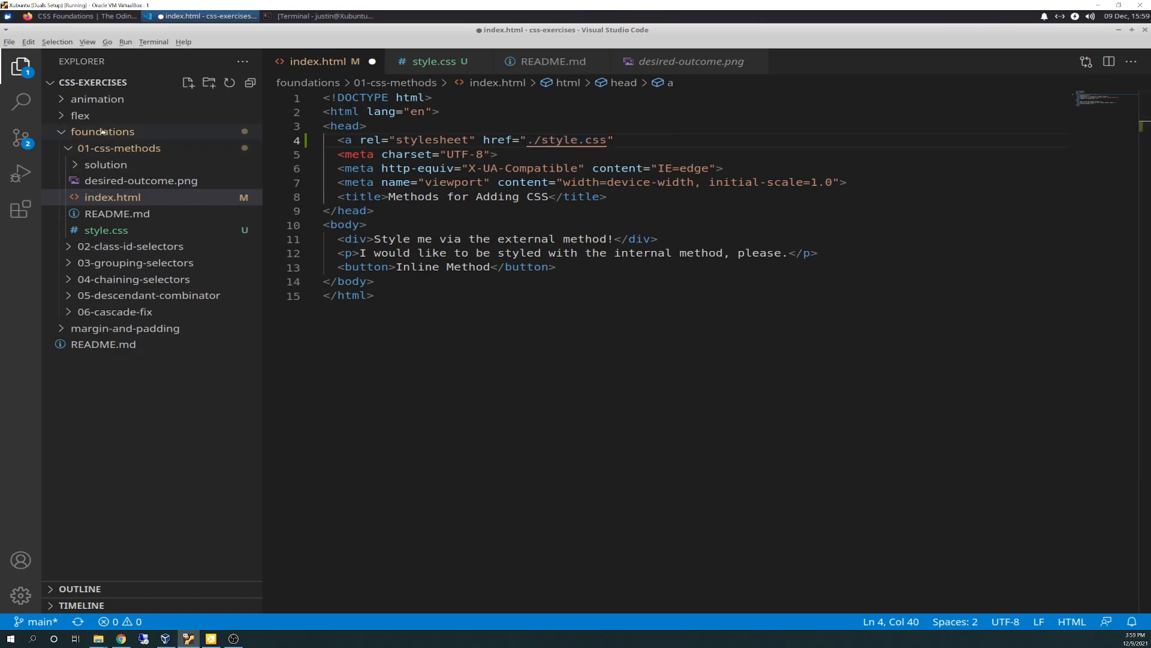
mouse_move(102, 131)
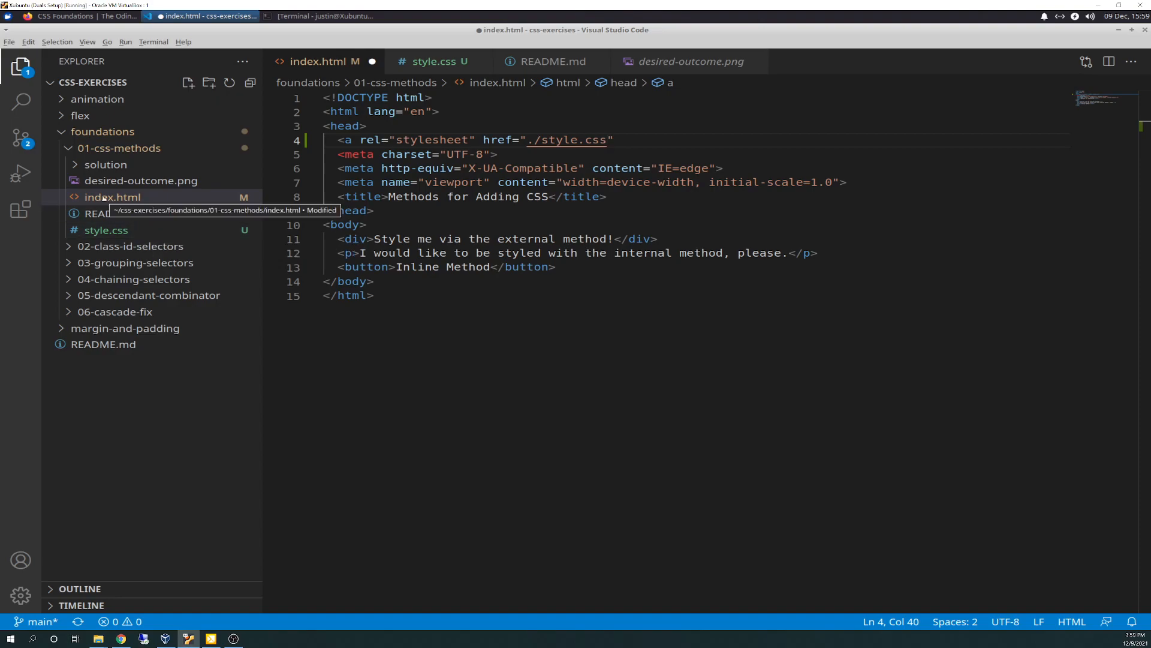
mouse_move(103, 131)
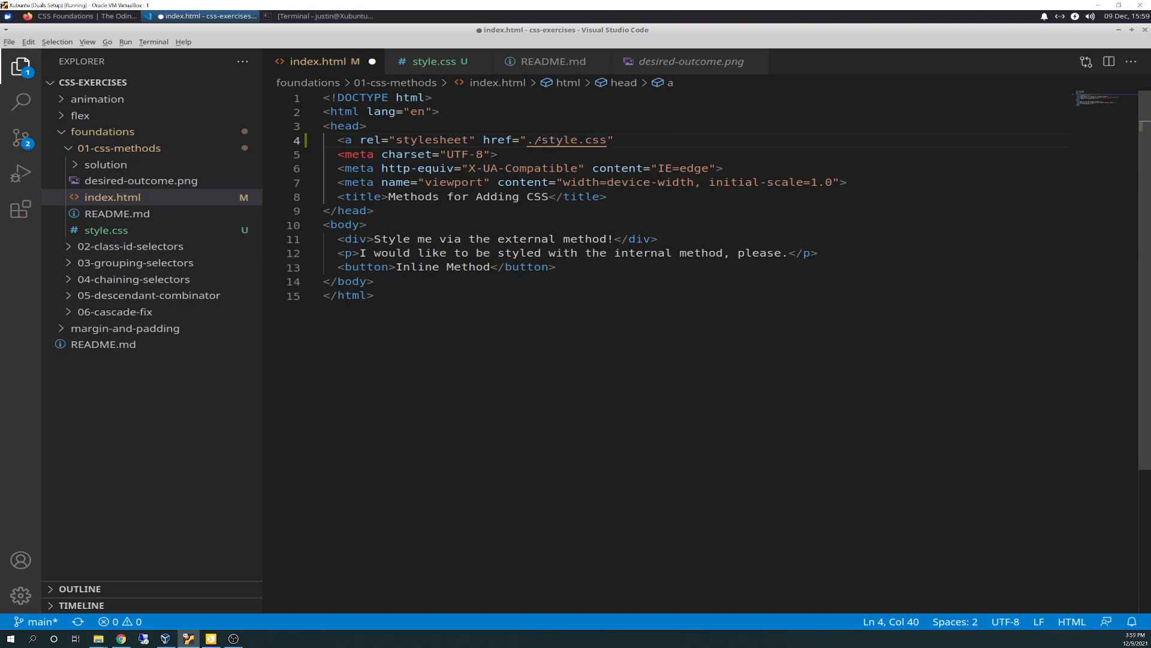
mouse_move(769, 402)
type("></a>")
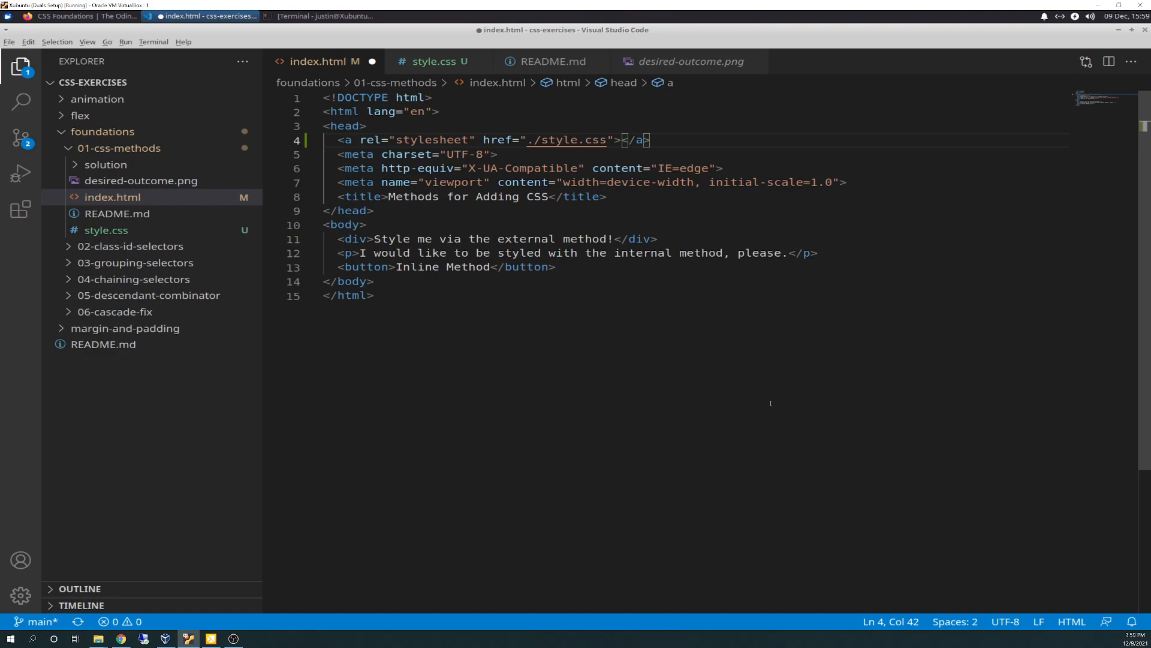
type("link")
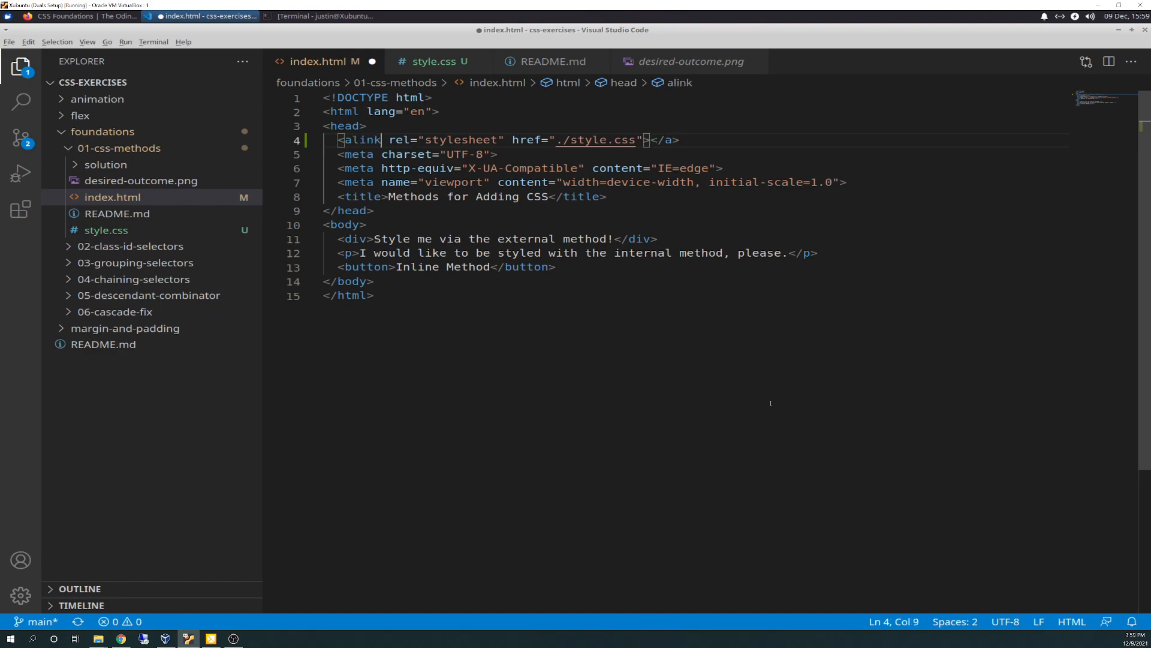
key("BackSpace")
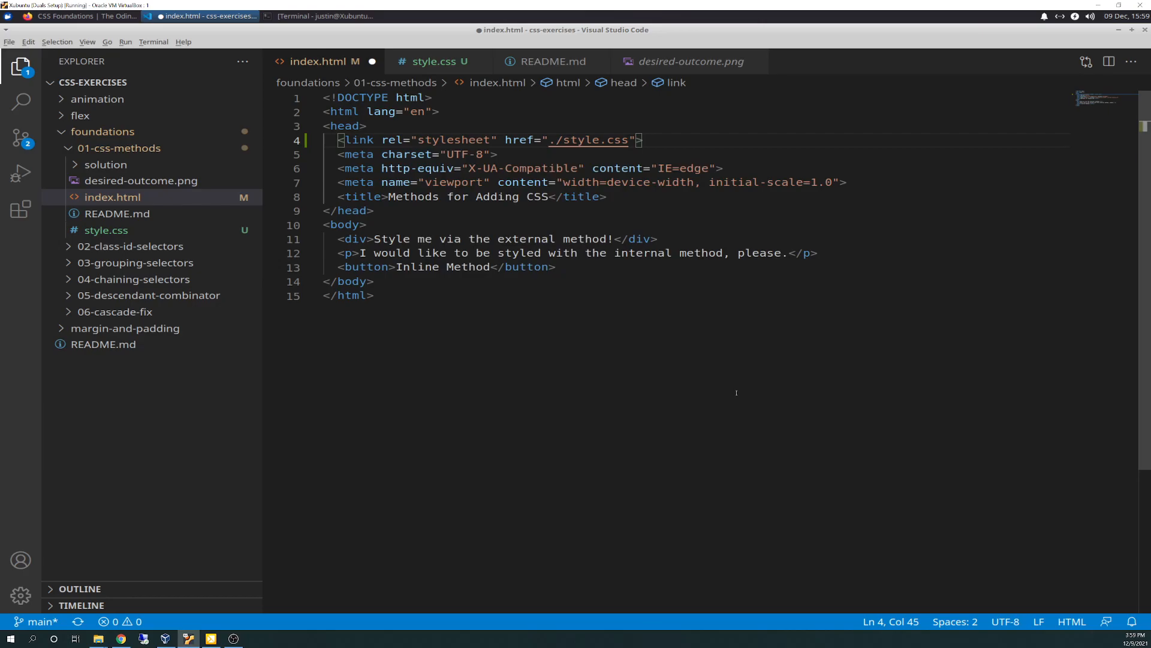
mouse_move(736, 393)
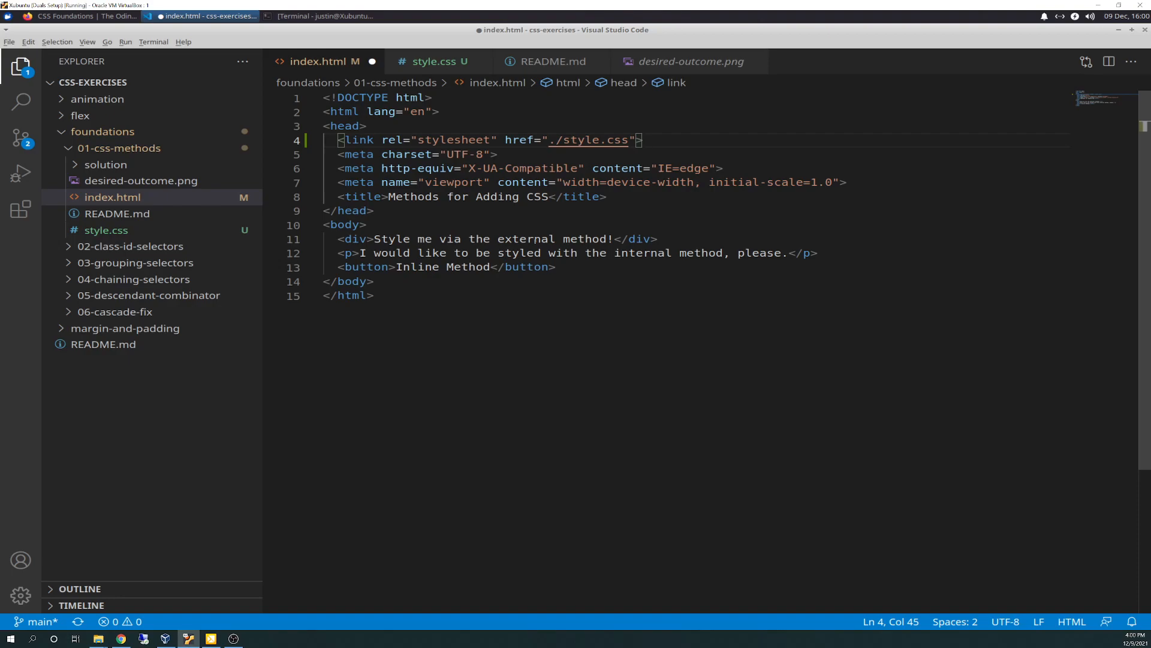
left_click(552, 61)
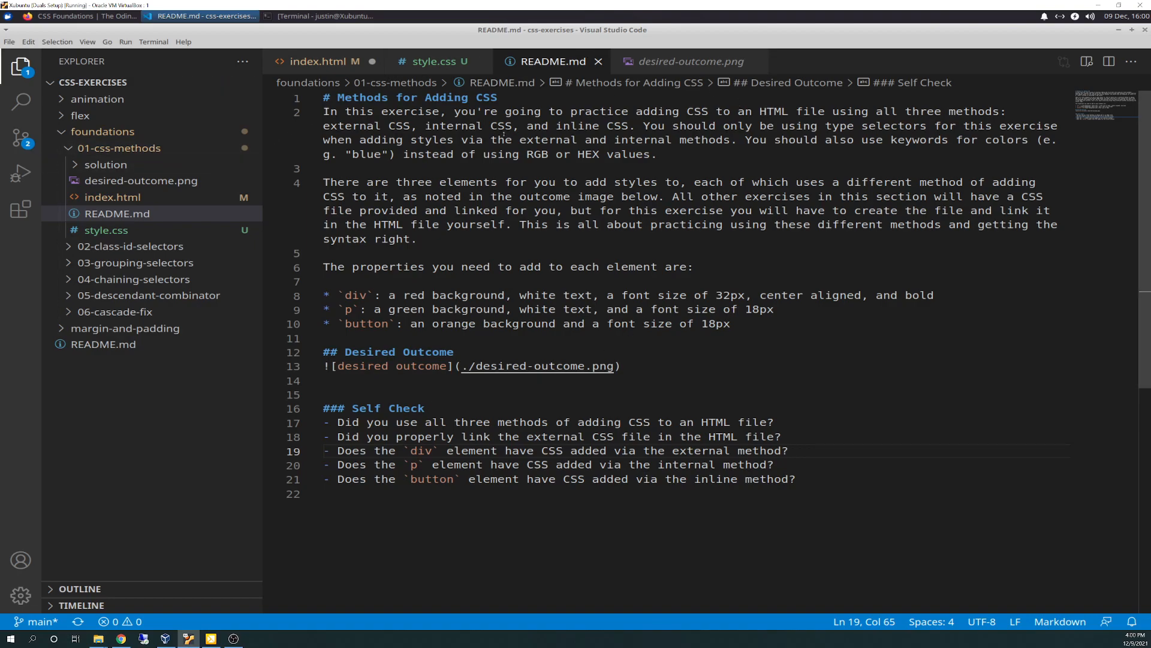
left_click(323, 61)
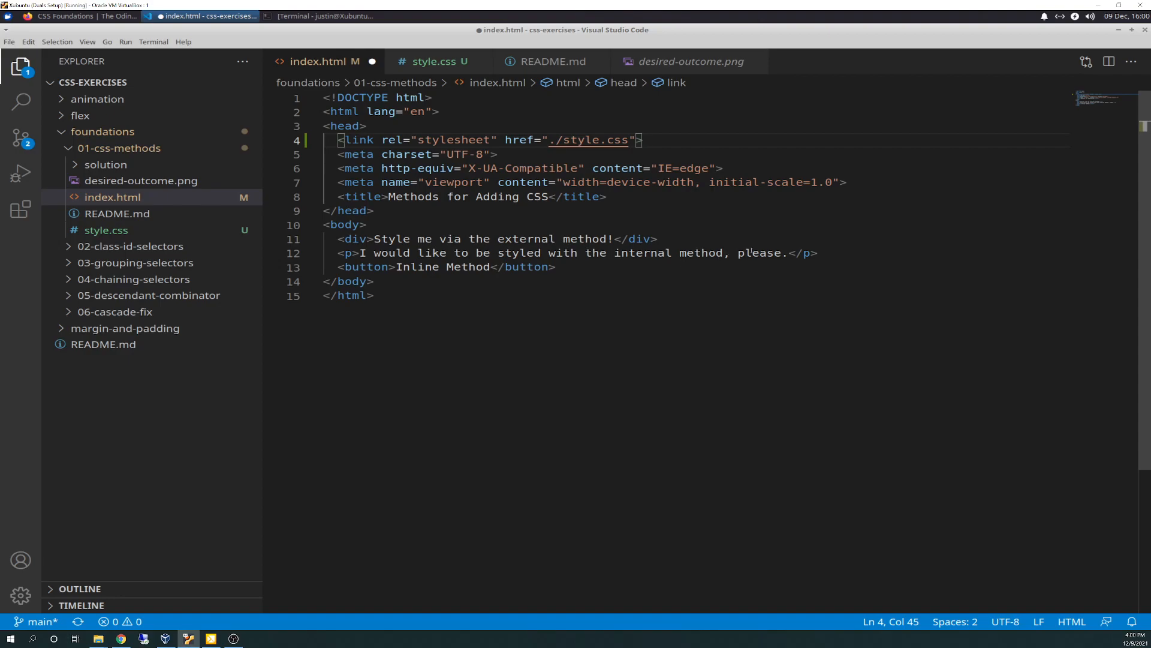
mouse_move(606, 262)
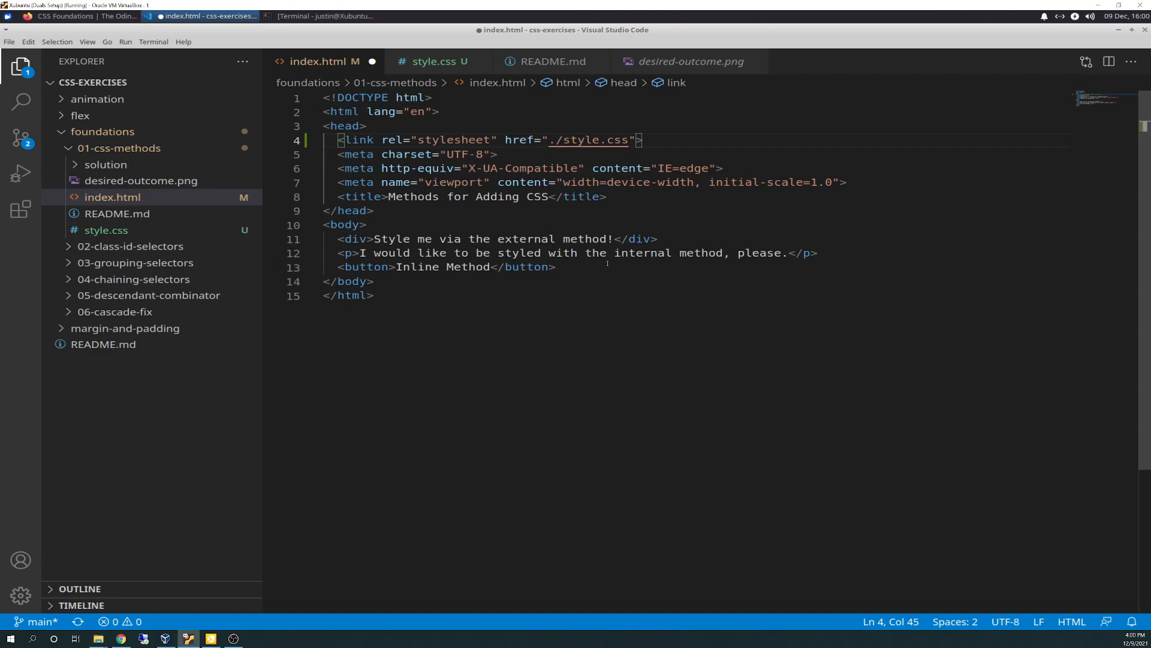
mouse_move(827, 456)
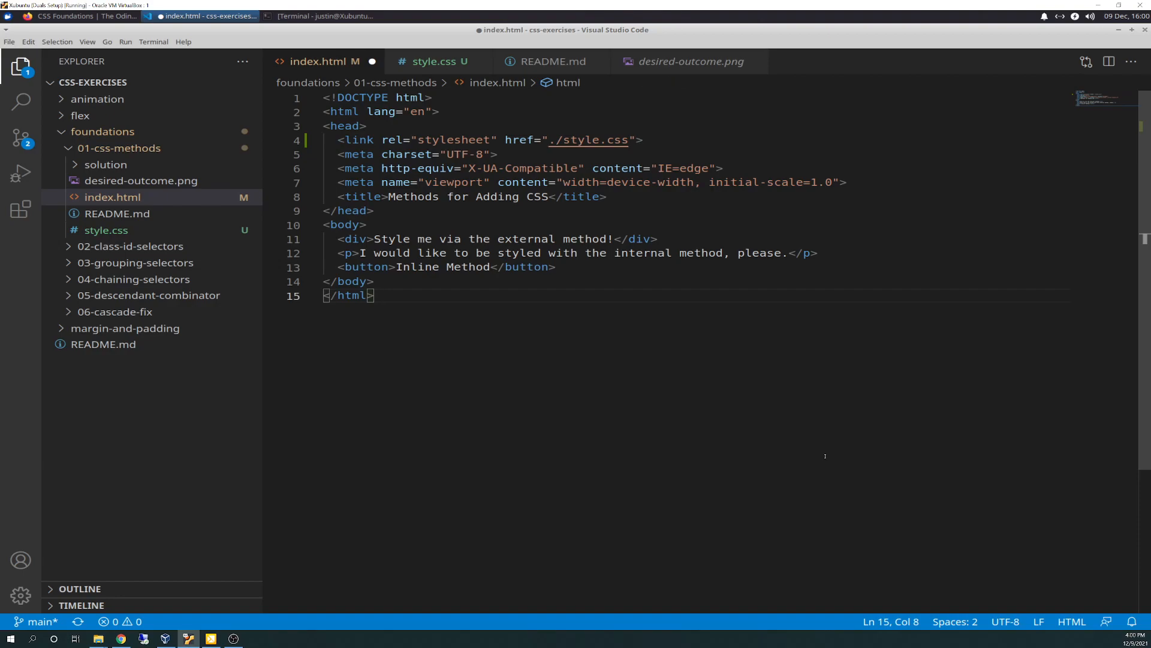
- Add a <style> block with p: green background, white color, 18px font size
key("Enter")
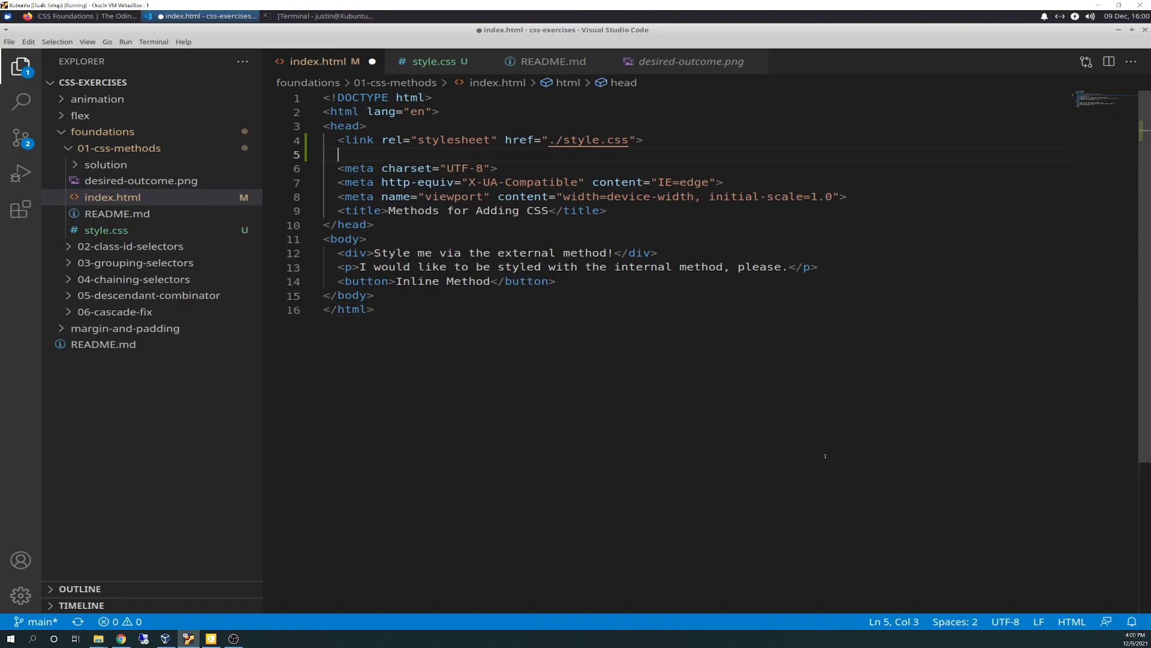
type("<style>")
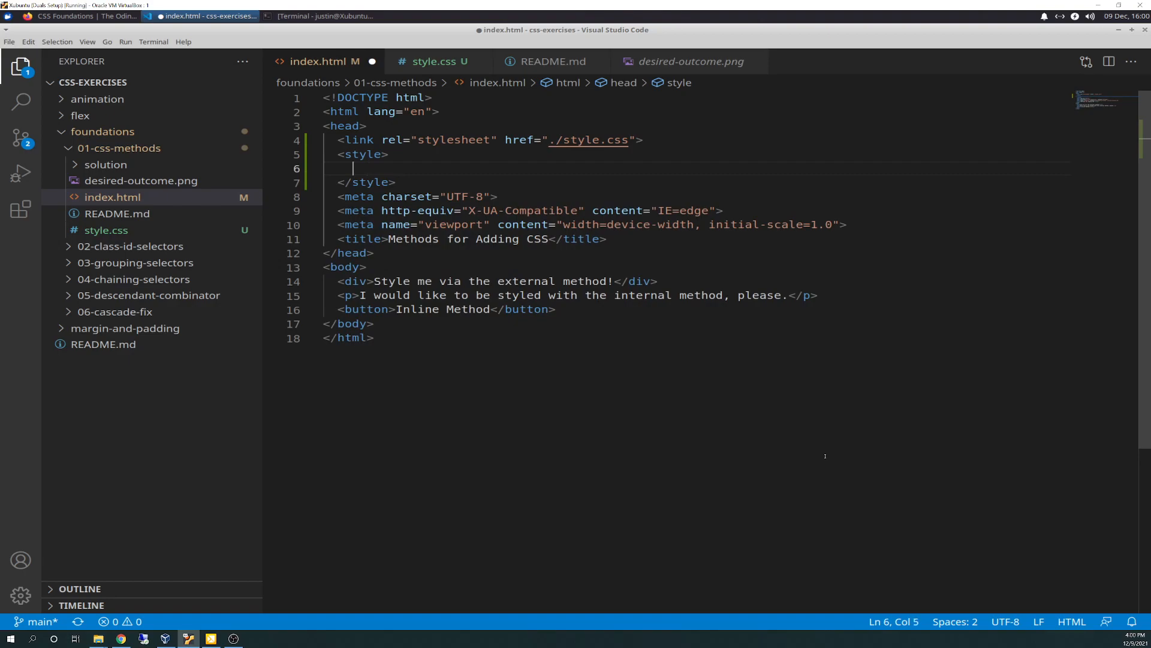
type("p")
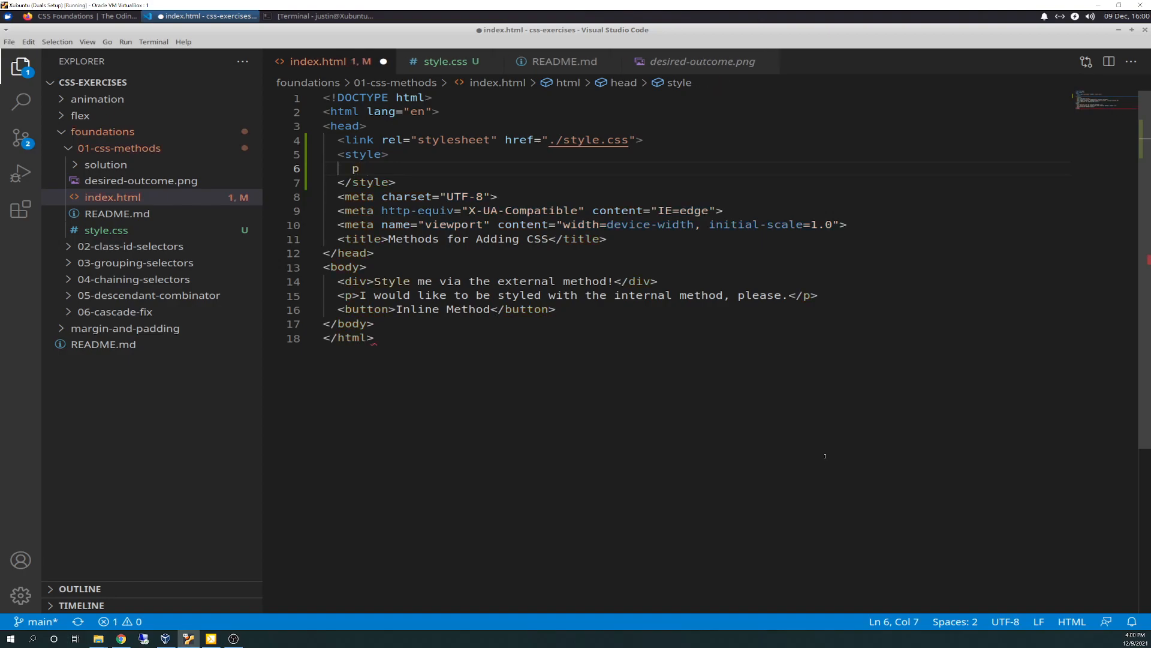
type("{}")
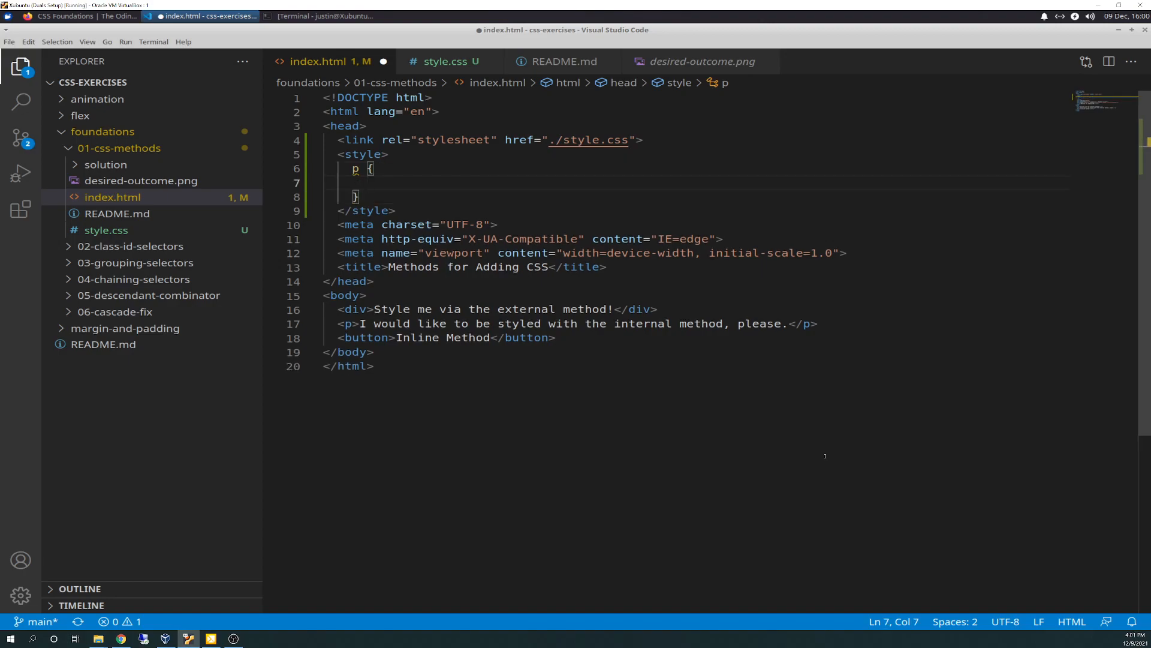
type("bacj")
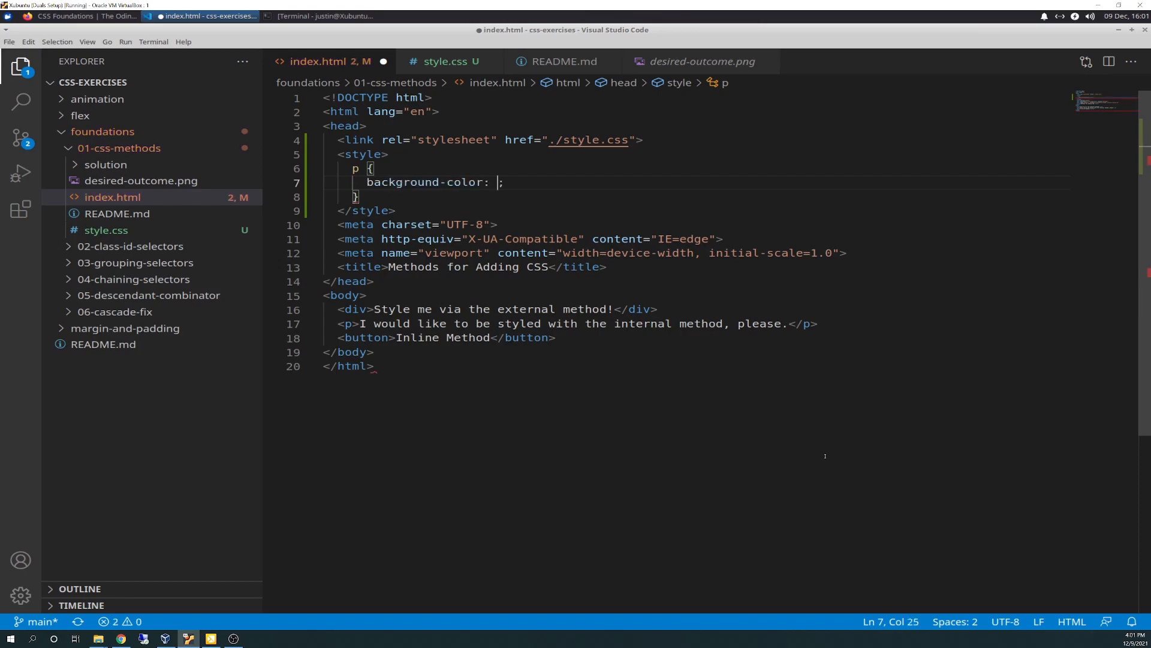
type("green")
type("color: w")
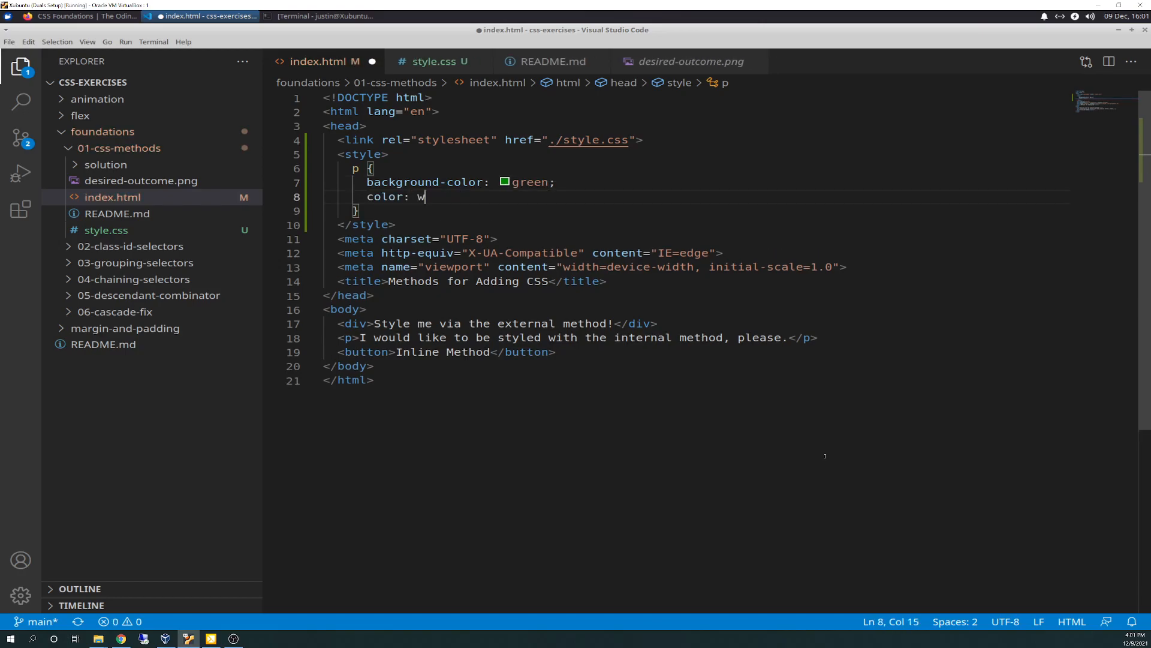
type("hite;")
type("font-size: ;")
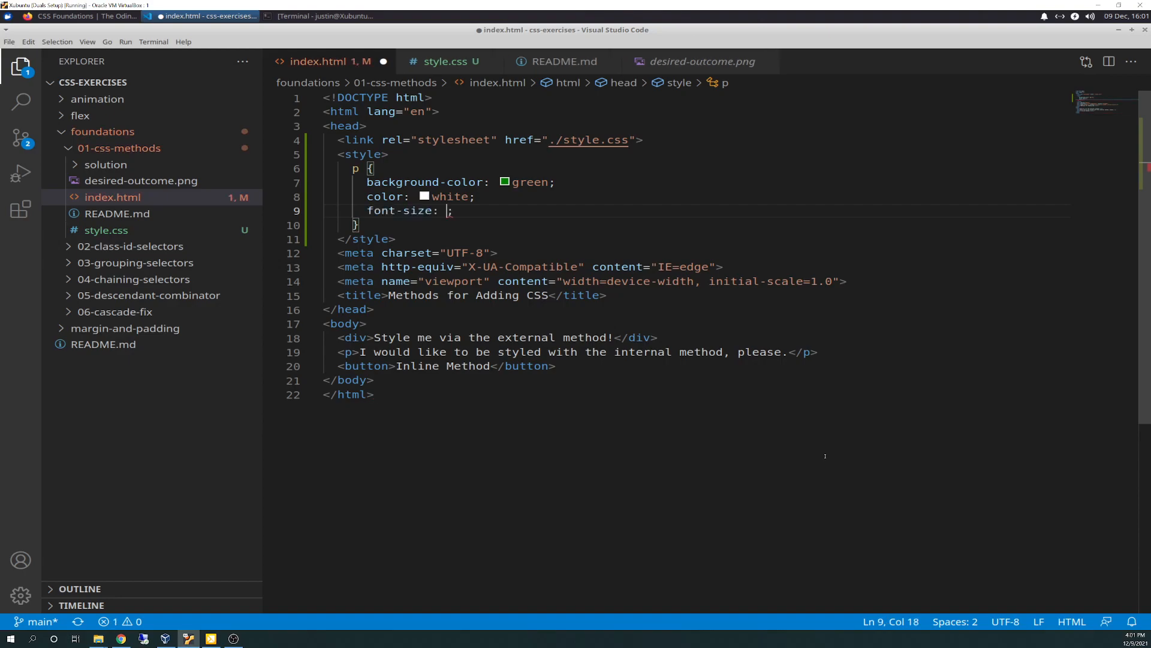
type("18px")
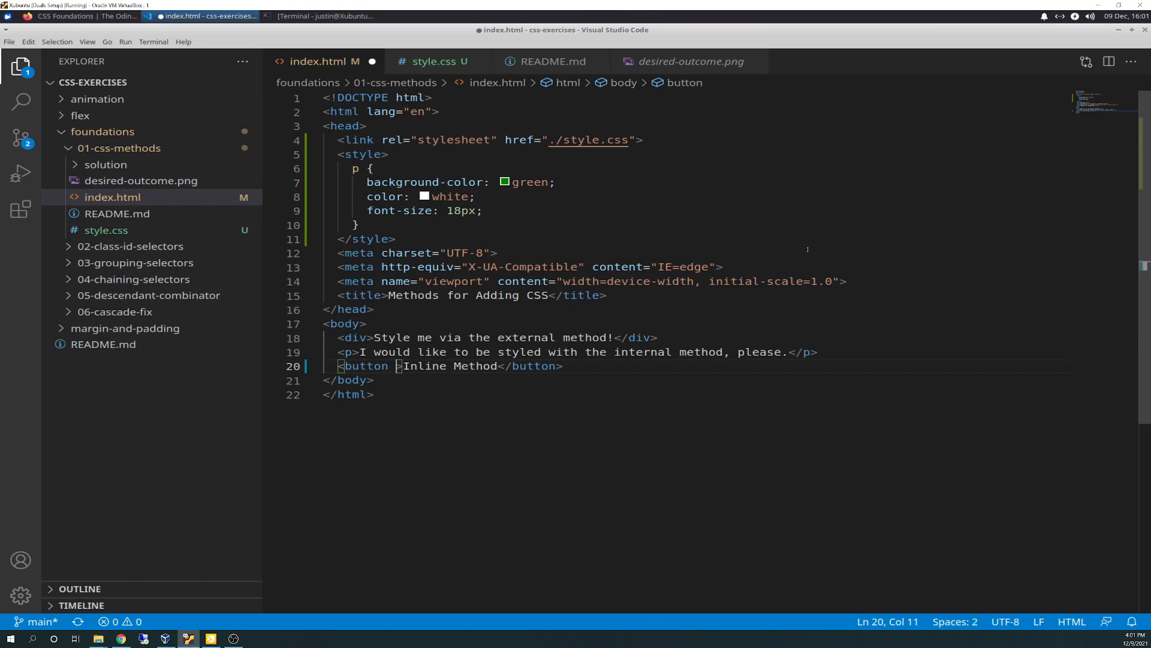
left_click(689, 61)
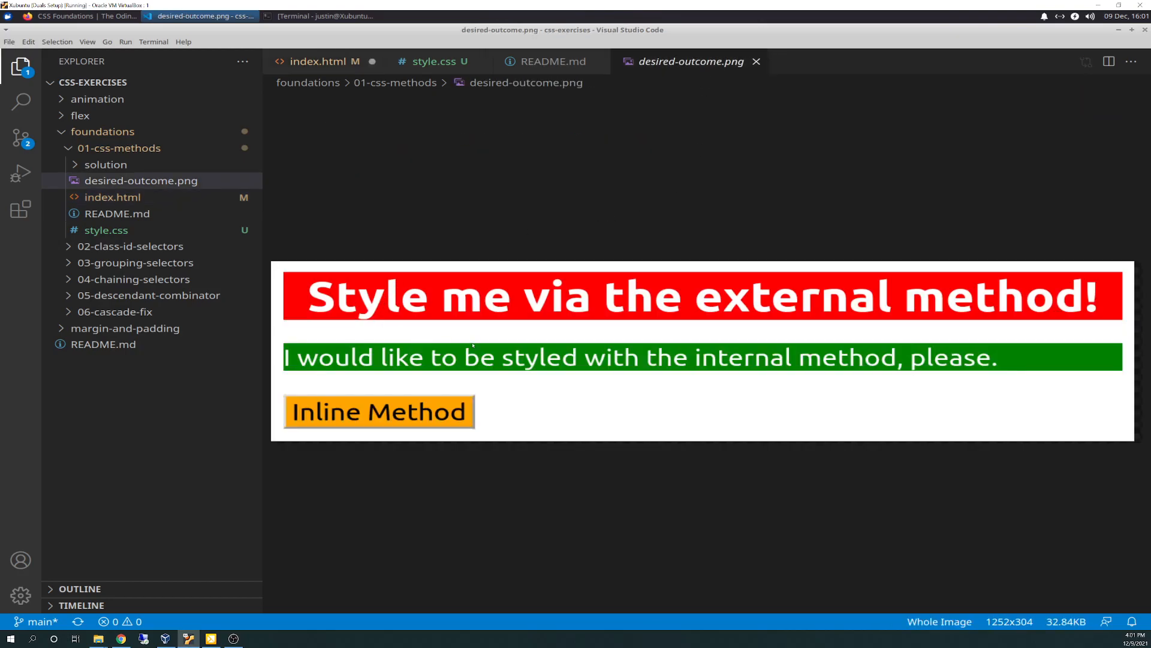
mouse_move(433, 61)
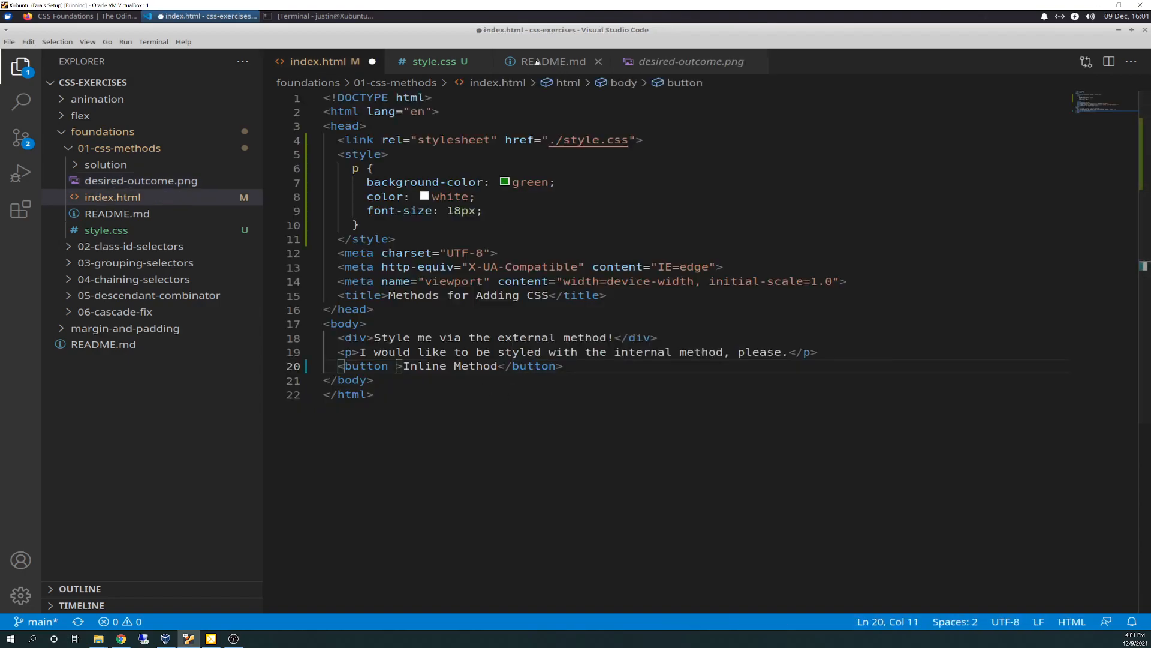
left_click(549, 61)
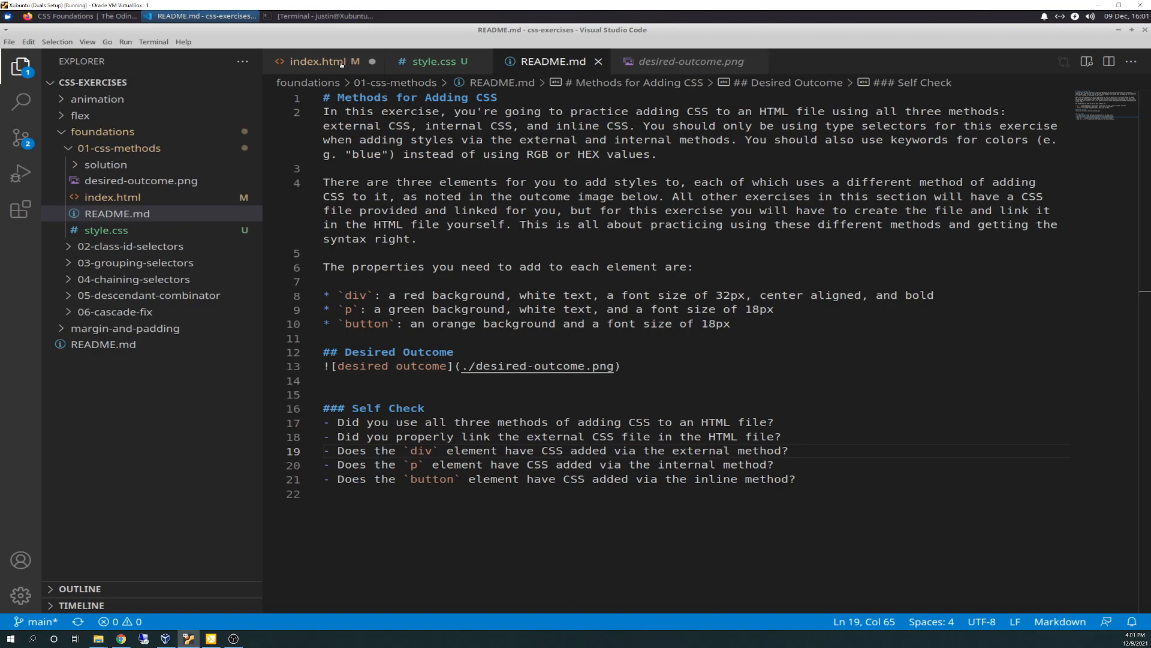
left_click(321, 61)
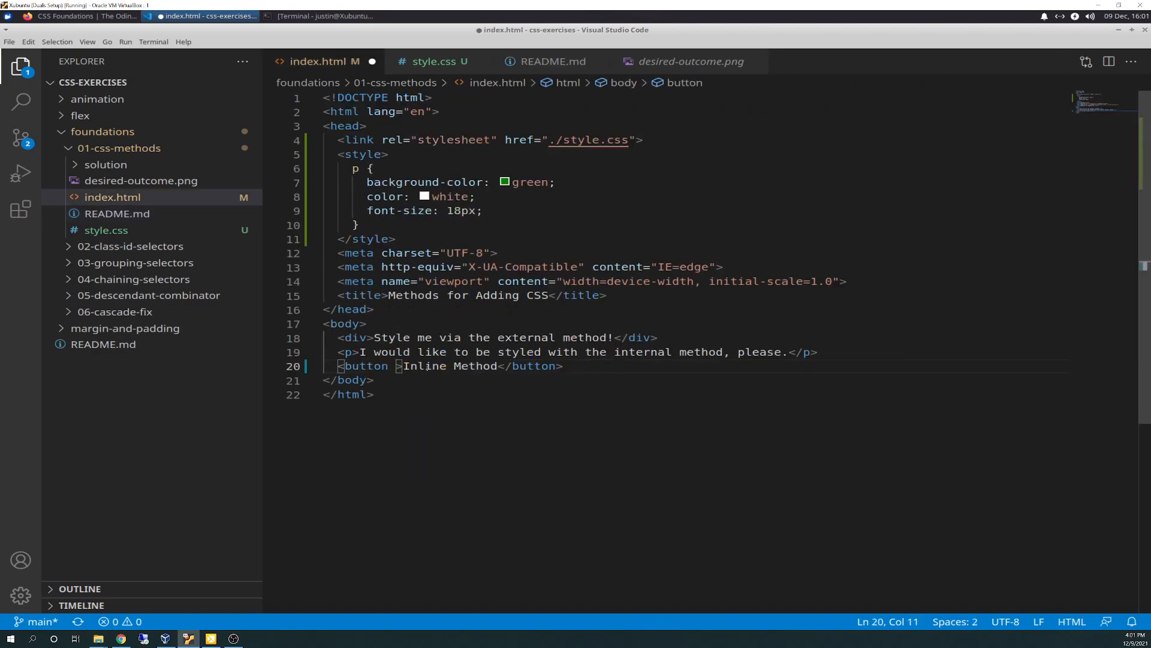
mouse_move(563, 442)
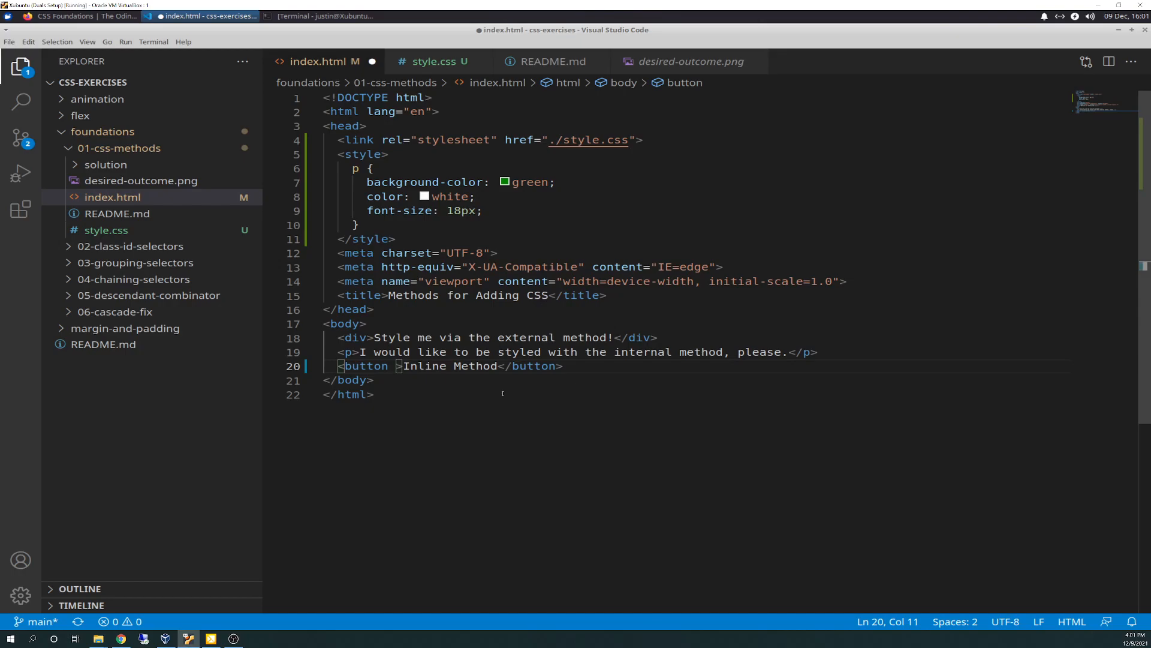
mouse_move(433, 389)
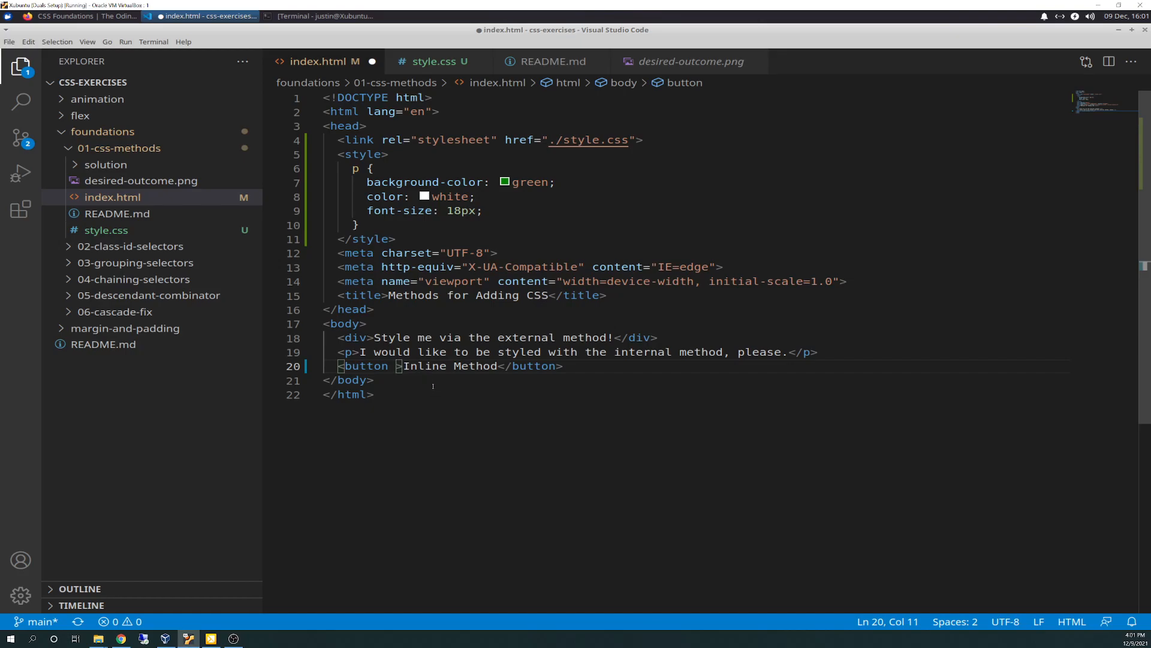
- Give the button style="background-color: orange; font-size: 18px;" inline
type("background-color: ;\"")
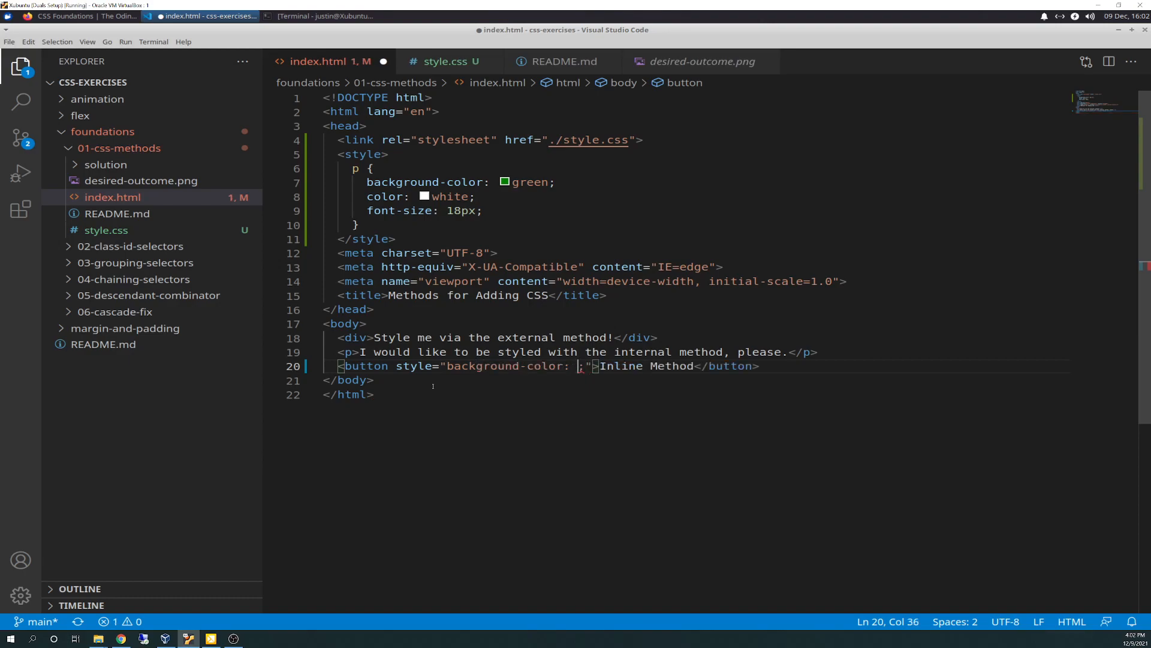
type("orange")
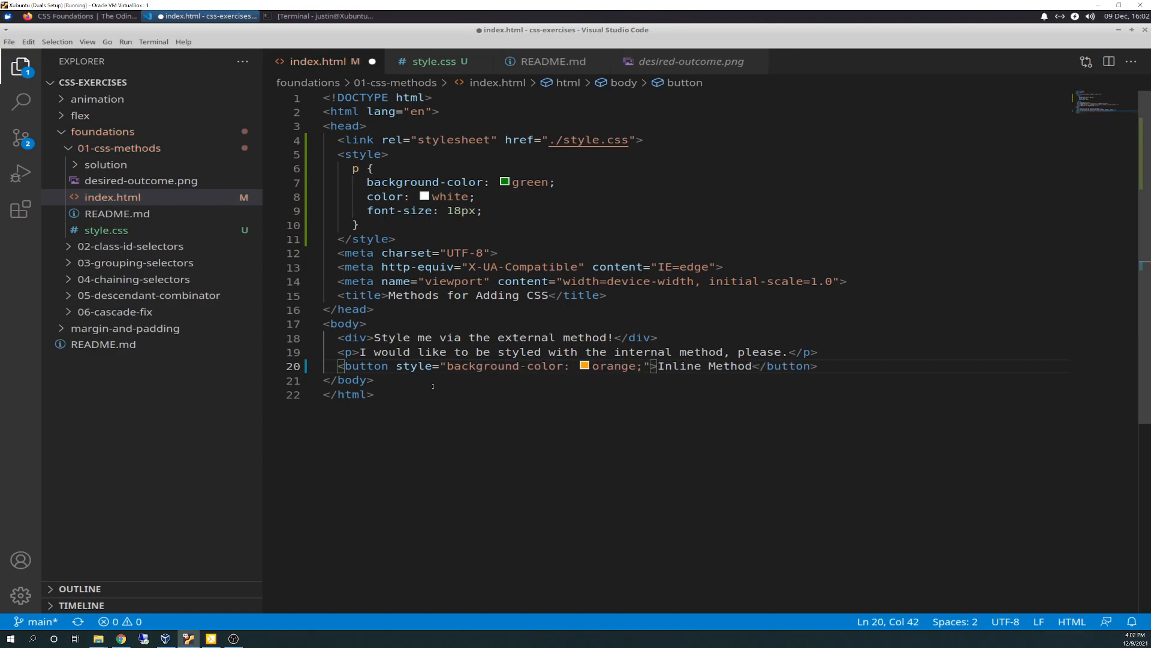
type("; font\"")
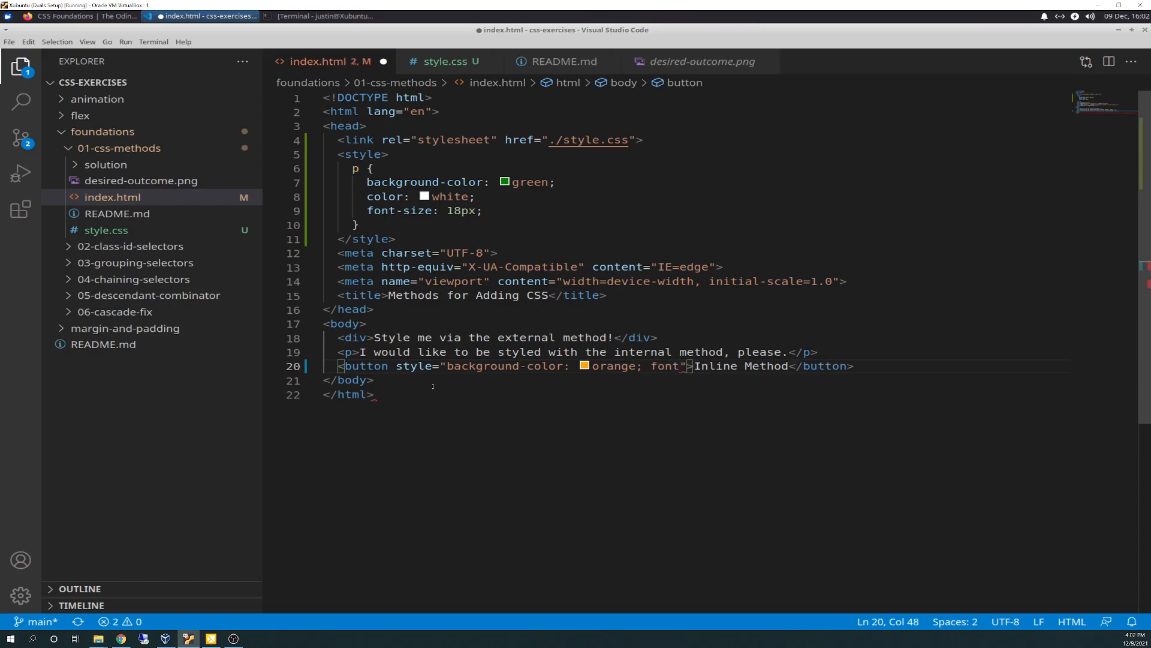
type("-size: 18pc")
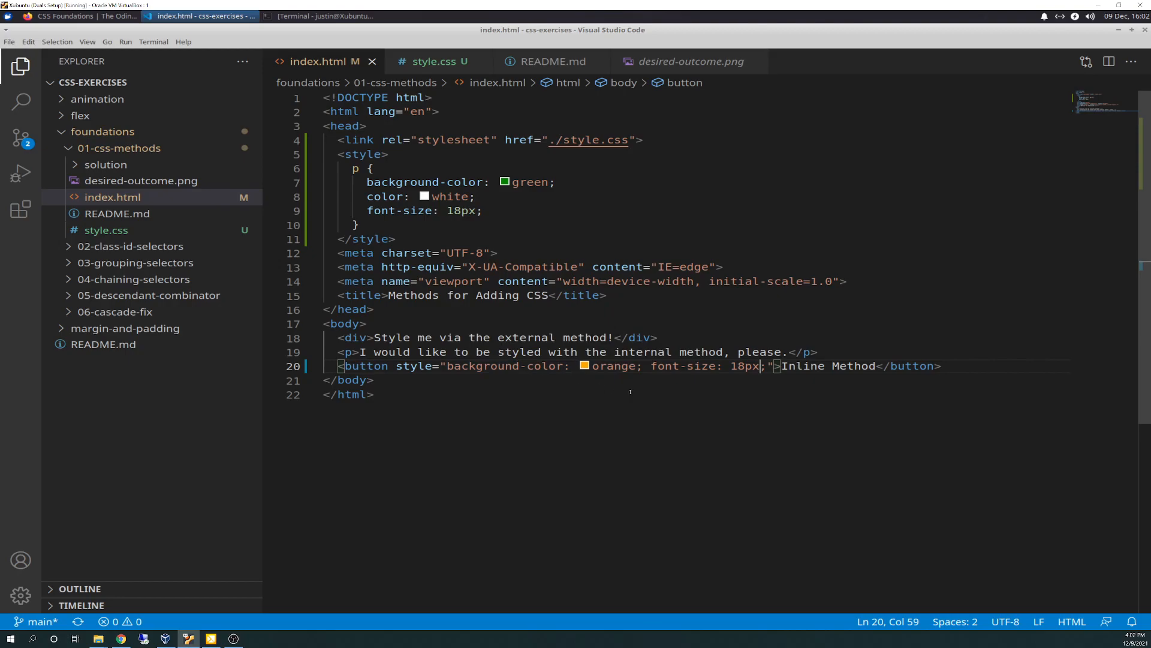
mouse_move(503, 366)
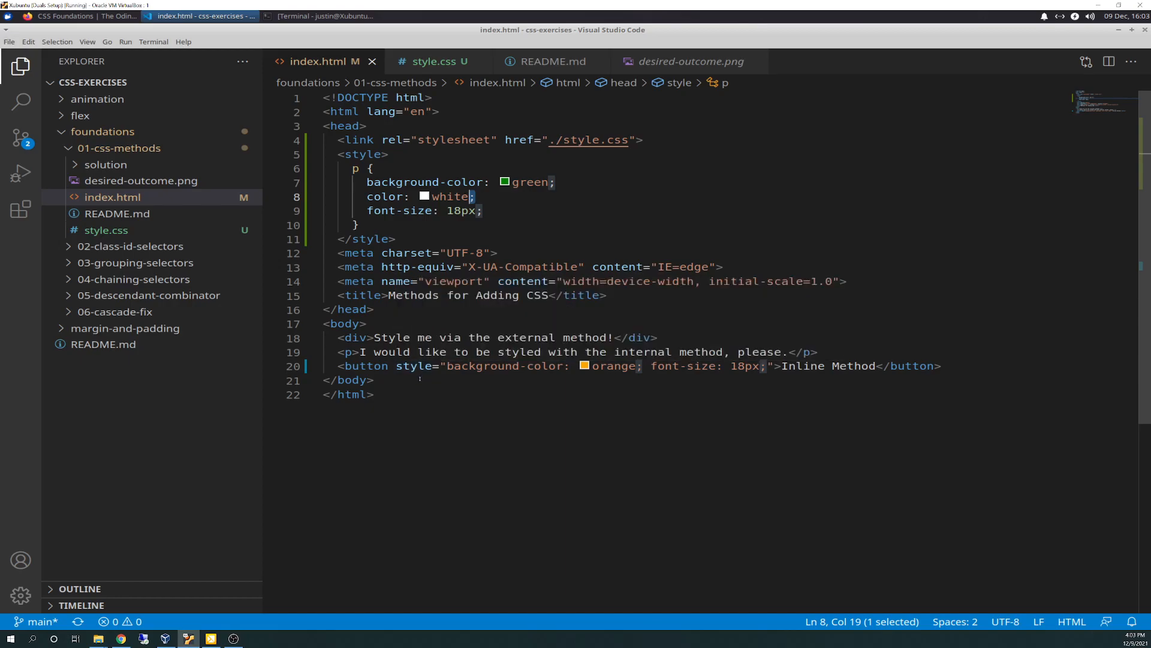
mouse_move(413, 366)
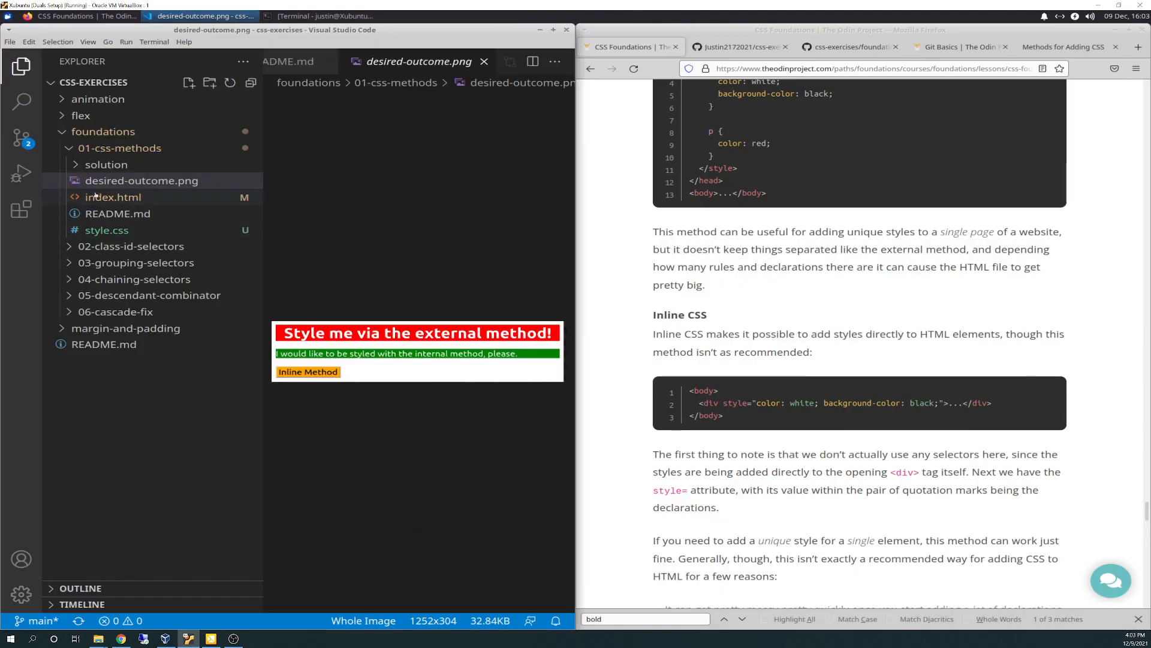
- Switch to Firefox to view the lesson's Practice section
left_click(114, 196)
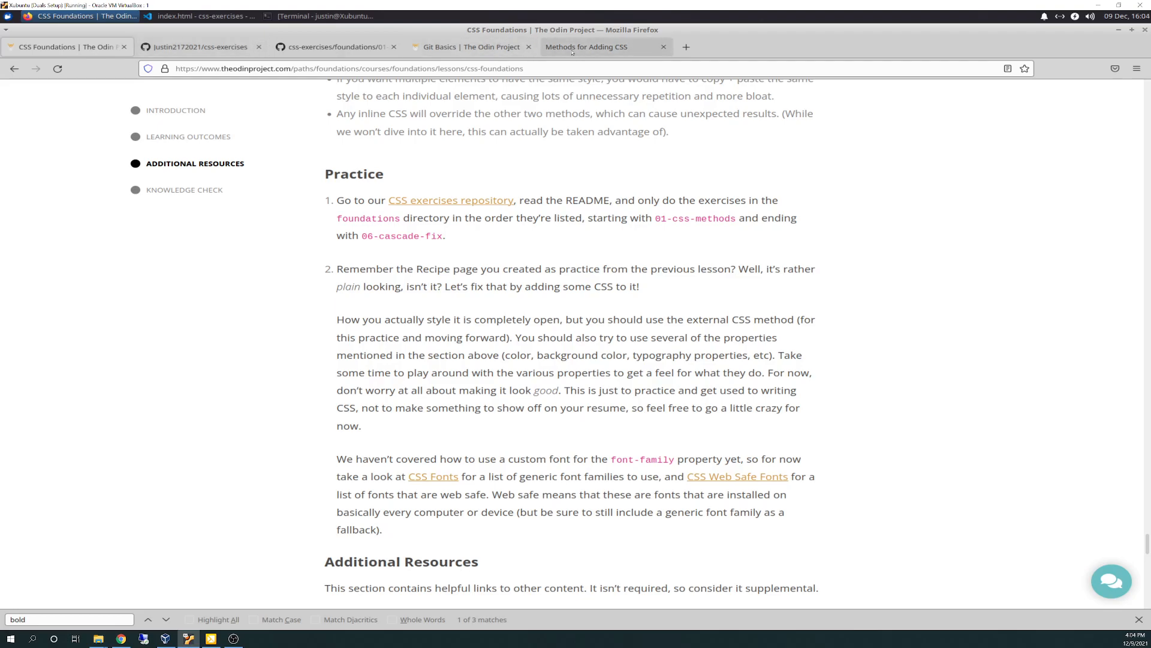
- Reload the local index.html tab to show the red div, green paragraph and orange button
left_click(602, 46)
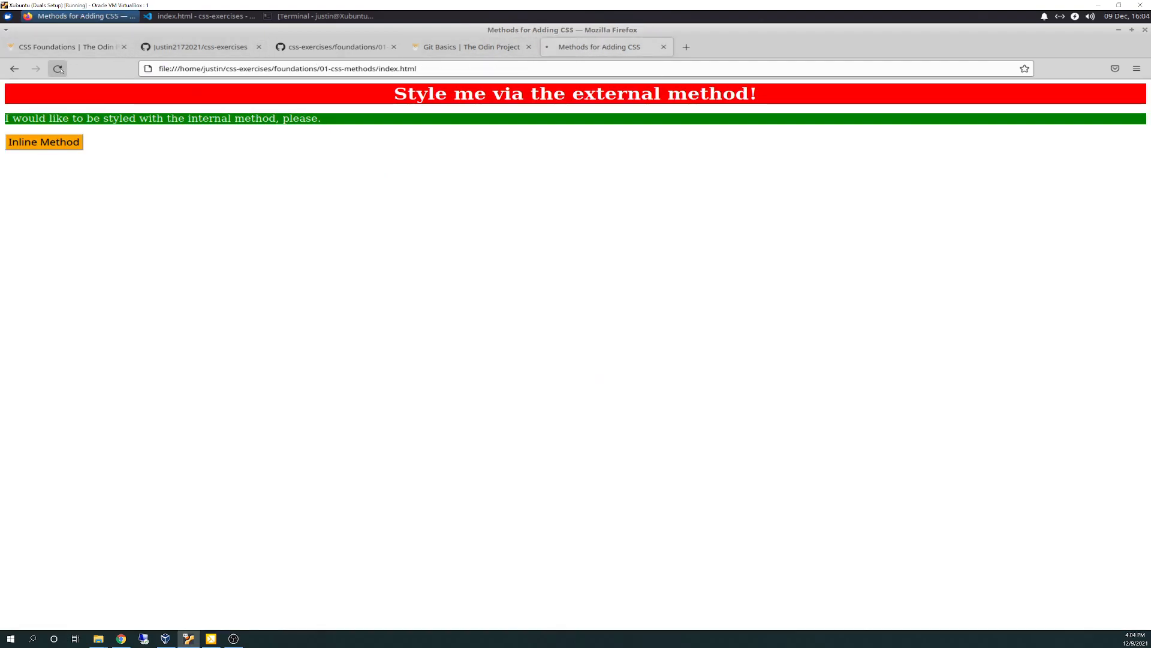
left_click(59, 68)
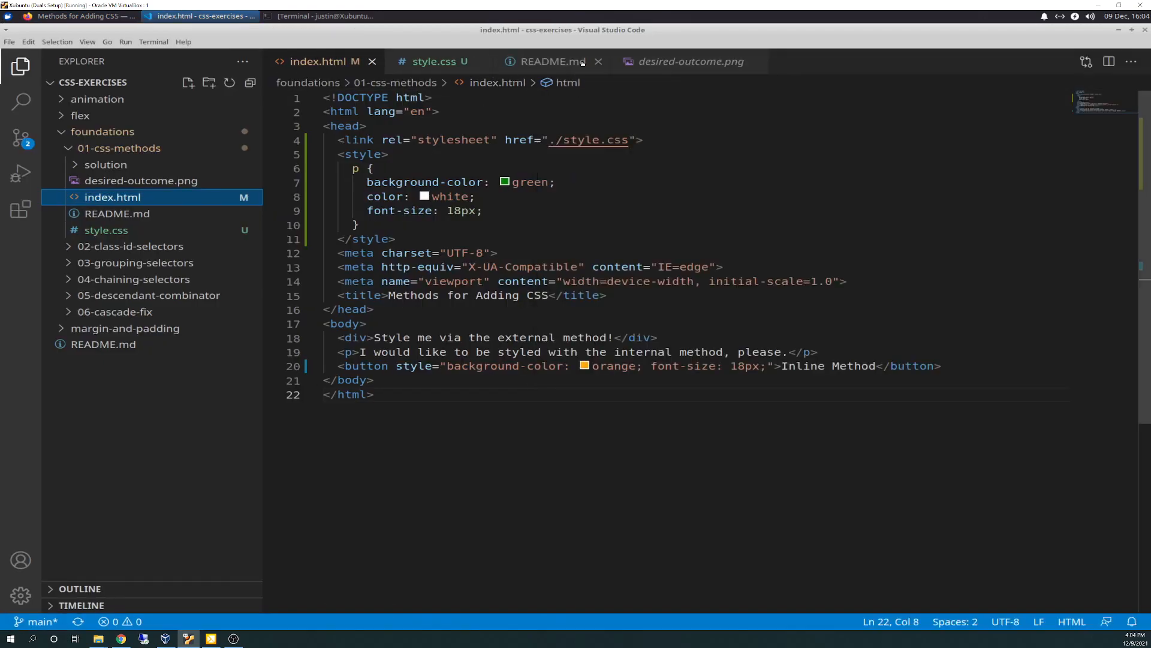
- Open desired-outcome.png and compare it with the Firefox rendering of index.html
left_click(690, 61)
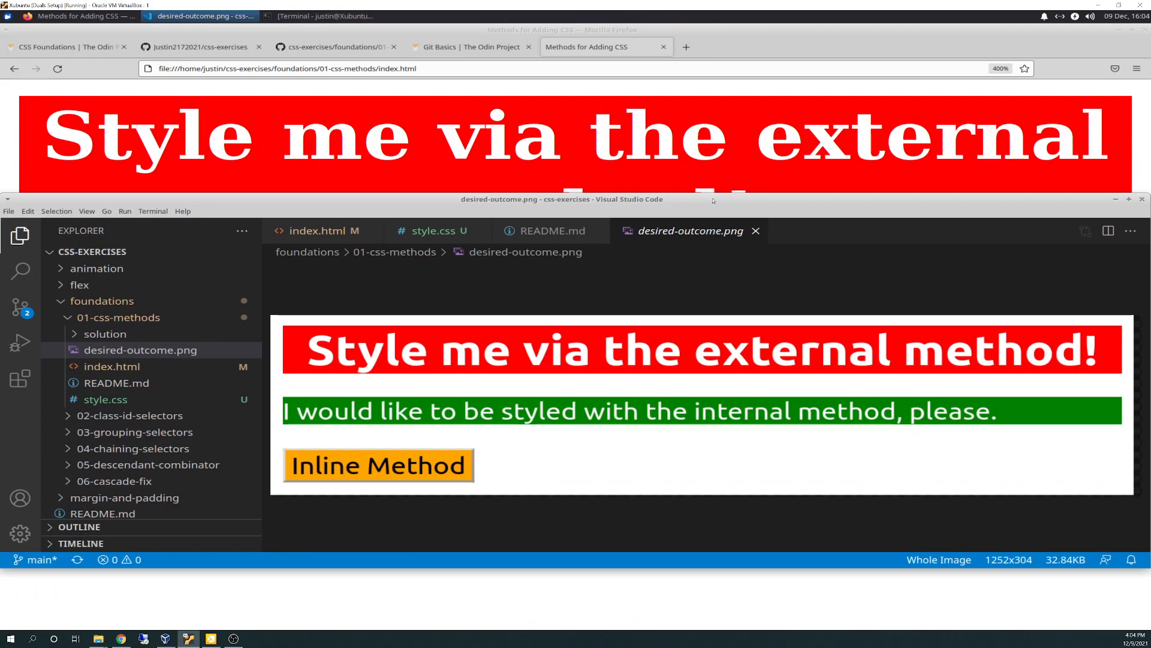
mouse_move(712, 199)
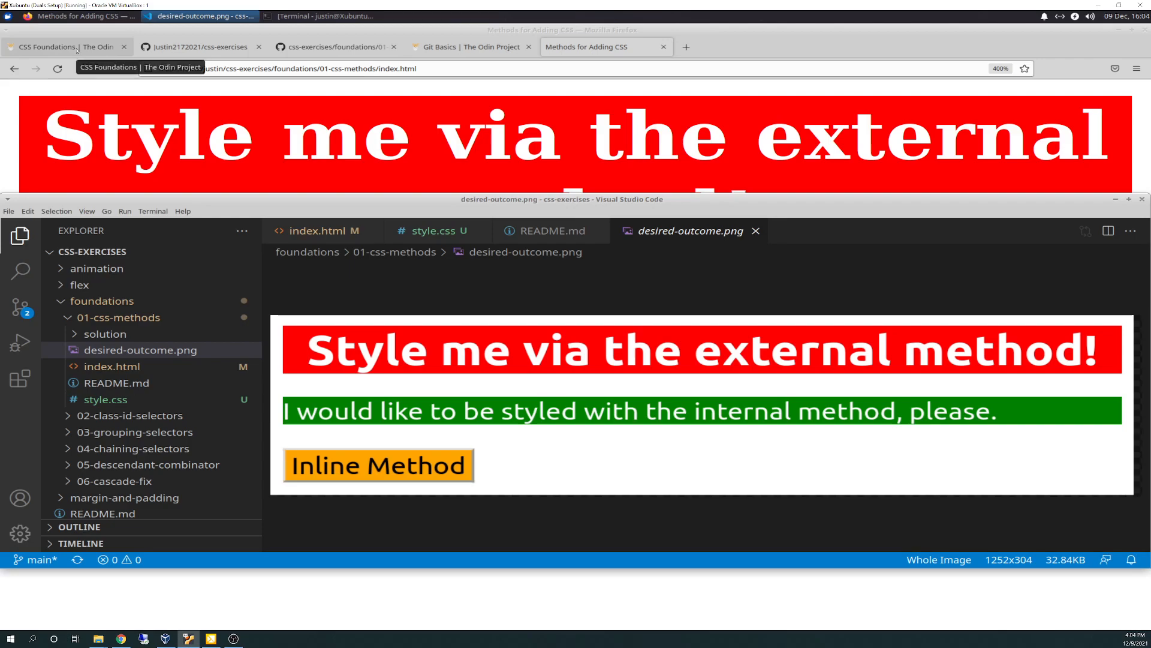
left_click(117, 318)
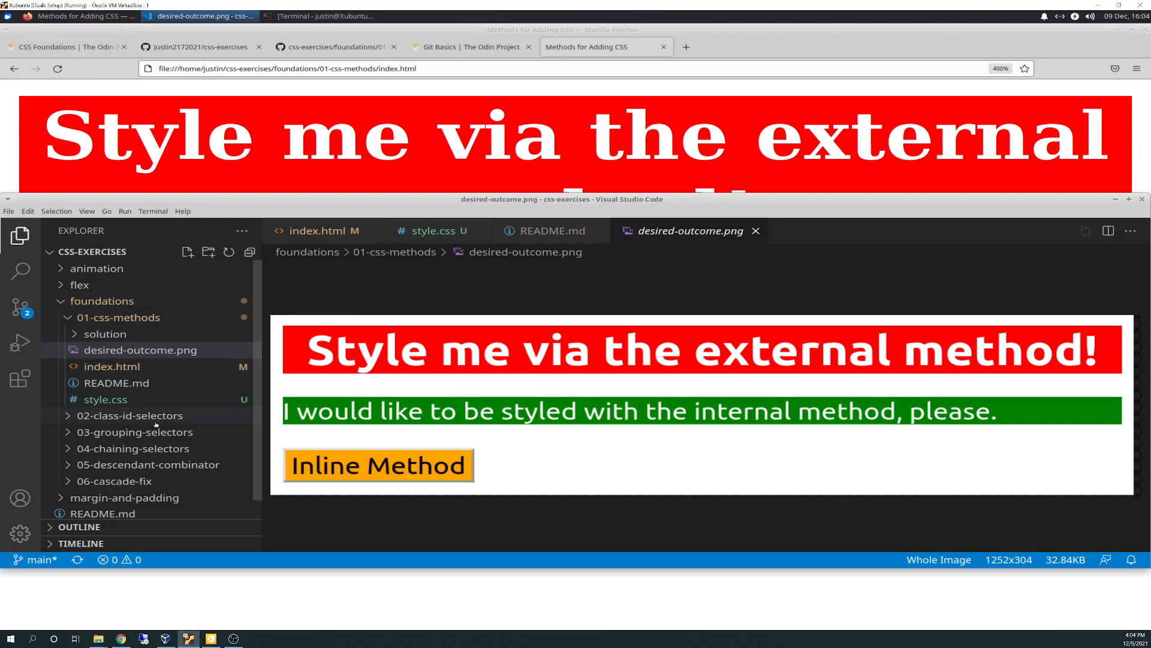
mouse_move(129, 415)
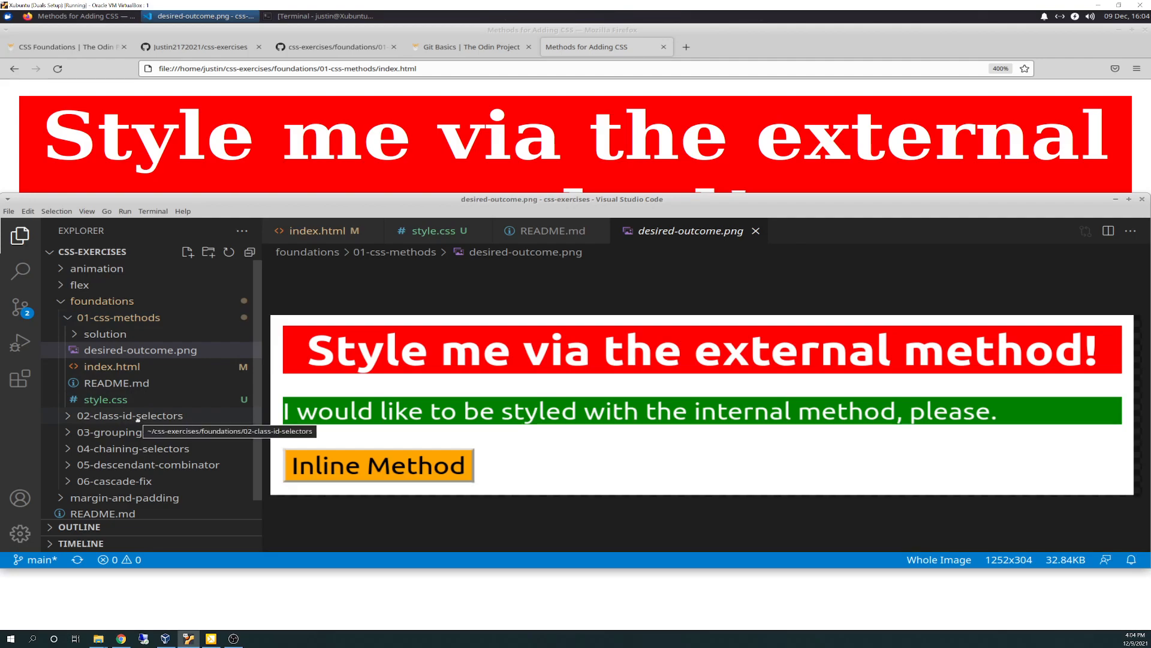